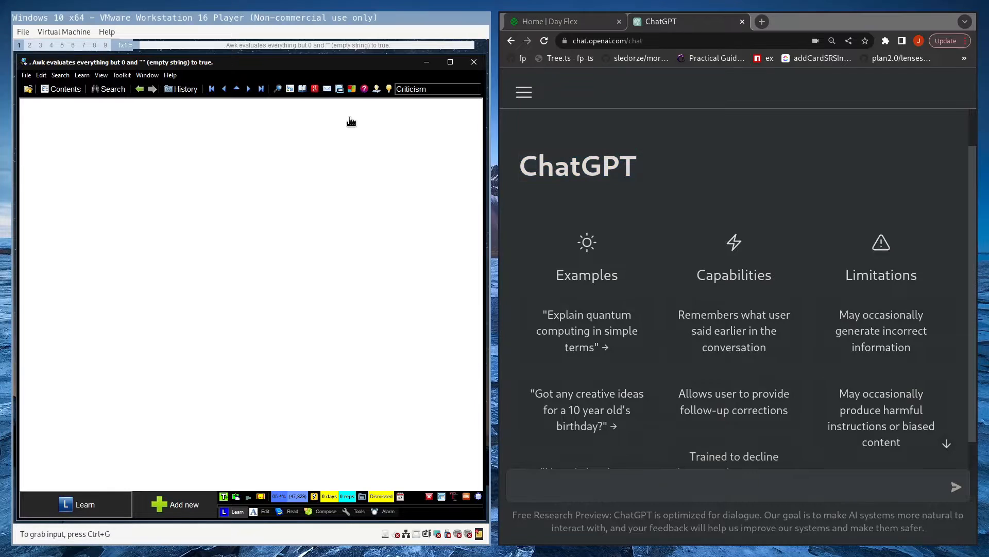
{"action": "mouse_move", "coordinate": [149, 322]}
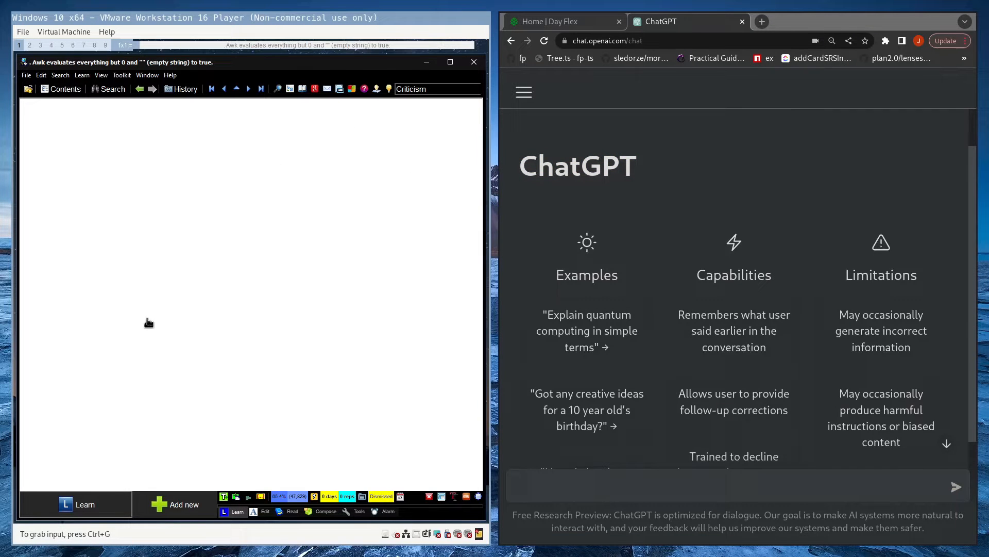
{"action": "mouse_move", "coordinate": [108, 323]}
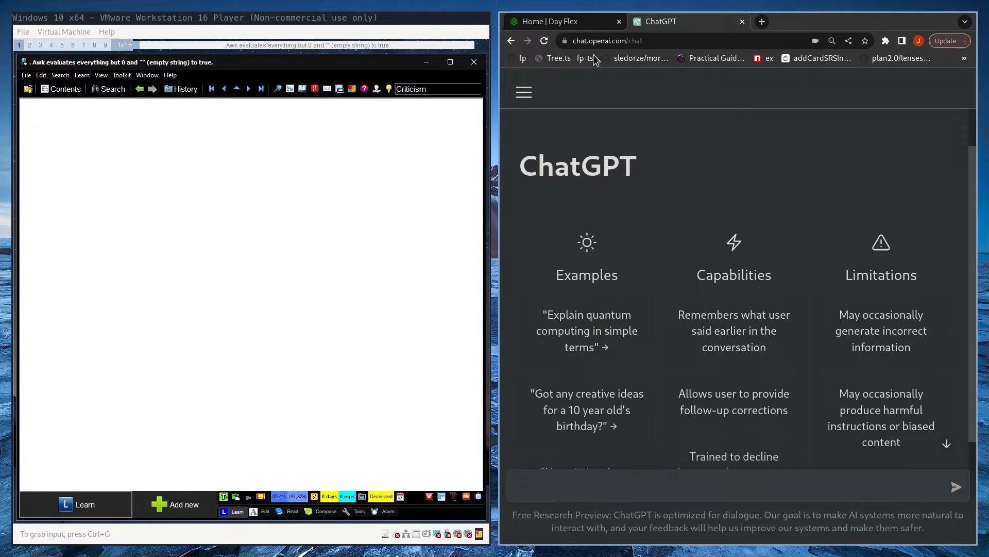
{"action": "mouse_move", "coordinate": [622, 178]}
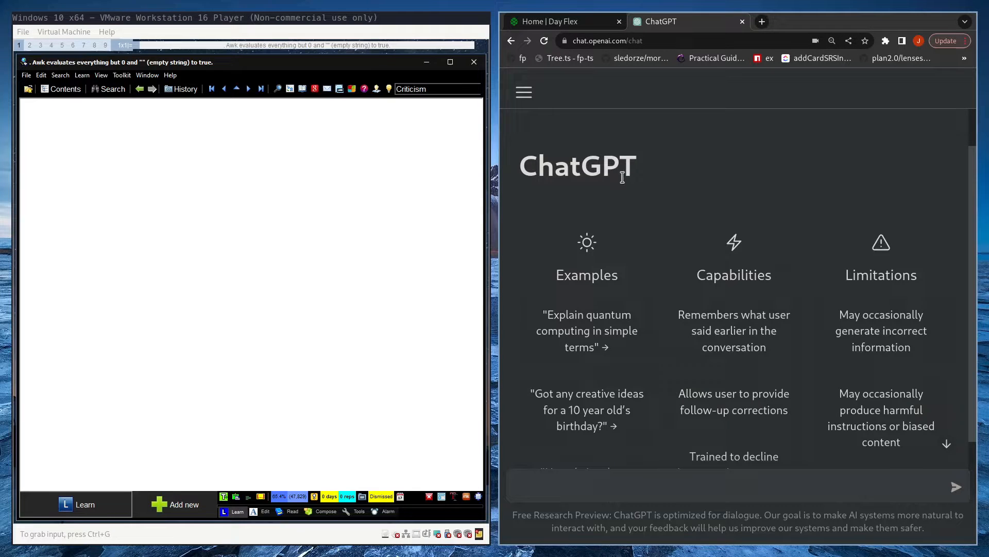
{"action": "mouse_move", "coordinate": [623, 182]}
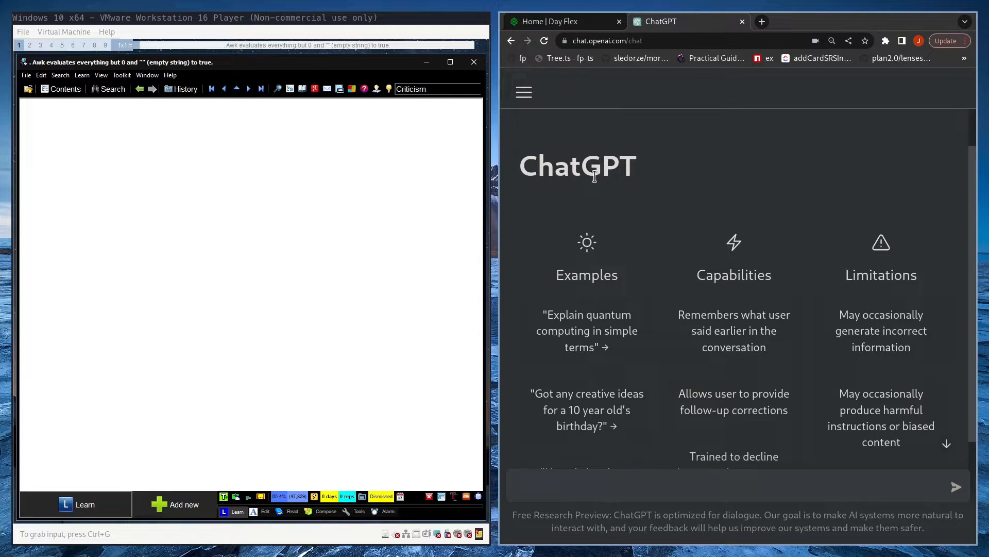
{"action": "mouse_move", "coordinate": [628, 175]}
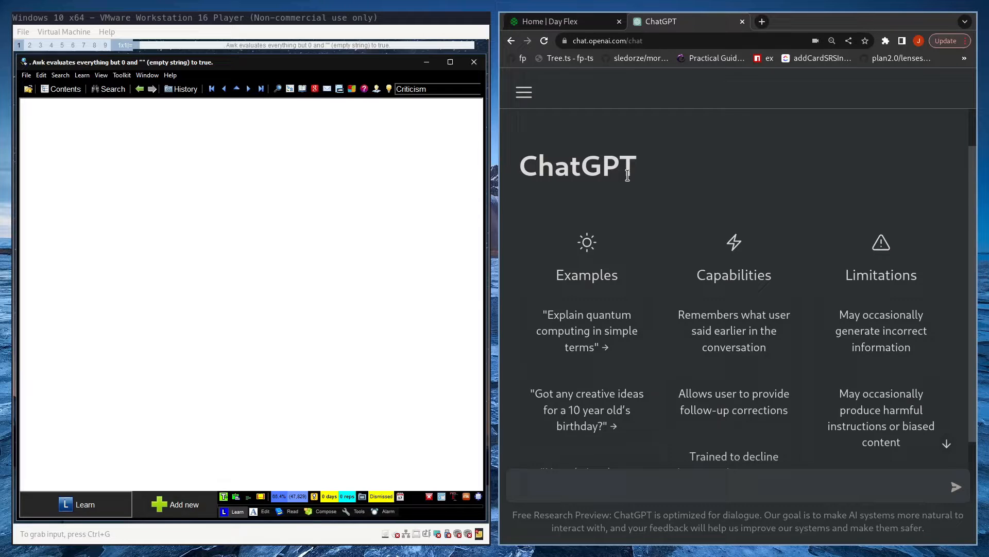
{"action": "mouse_move", "coordinate": [623, 168]}
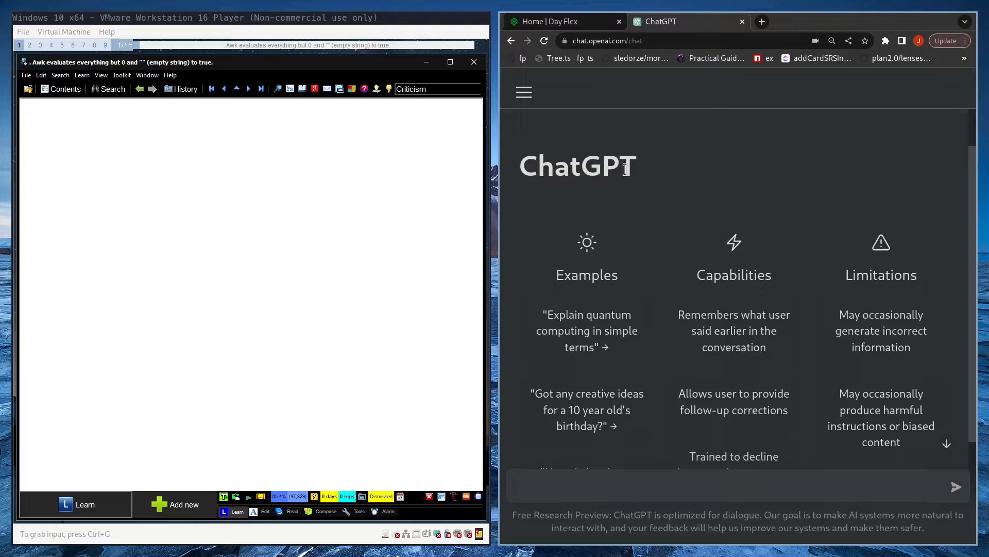
{"action": "mouse_move", "coordinate": [565, 172]}
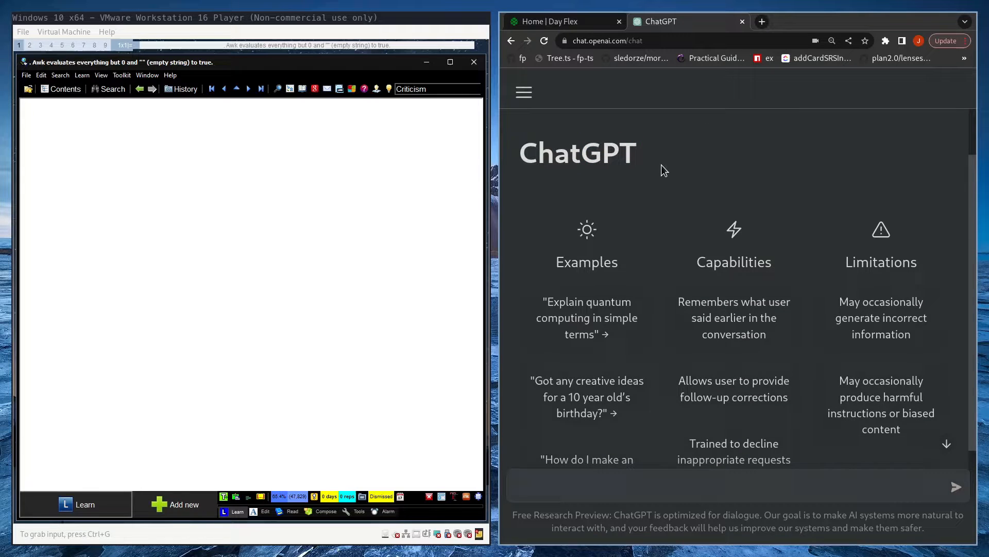
Close the chat page's developer console and start reviewing the due SuperMemo items
{"action": "scroll", "scroll_direction": "down", "scroll_amount": 3}
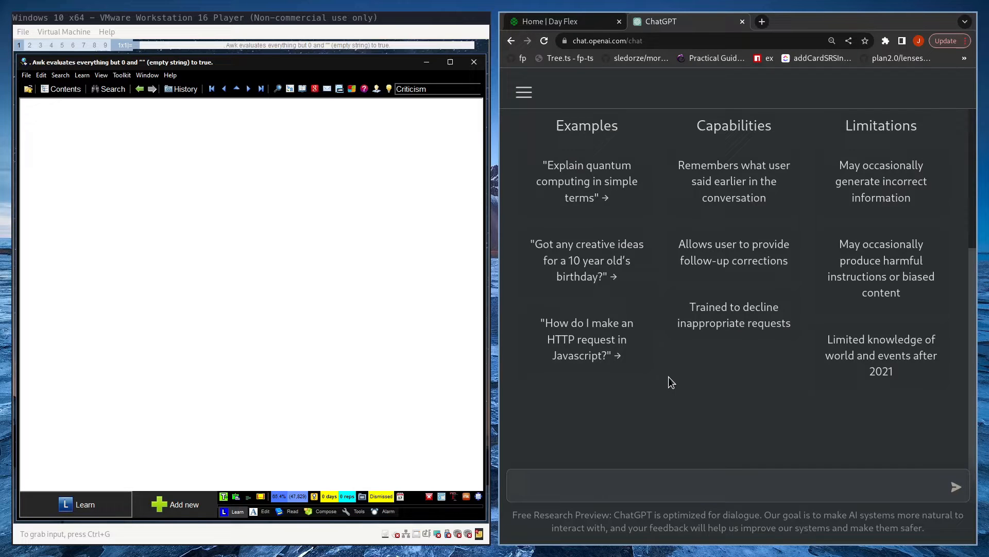
{"action": "key", "text": "F12"}
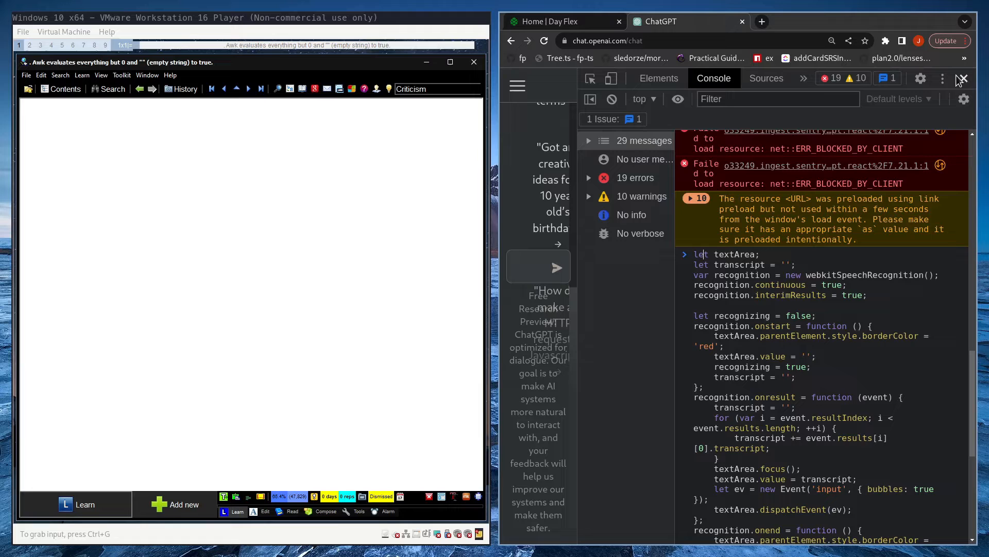
{"action": "mouse_move", "coordinate": [963, 78]}
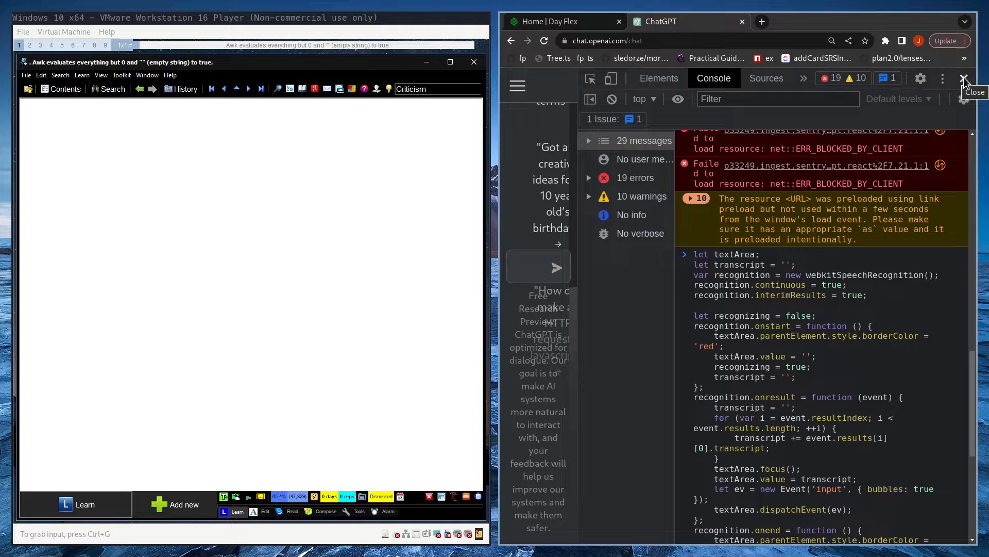
{"action": "left_click", "coordinate": [964, 79]}
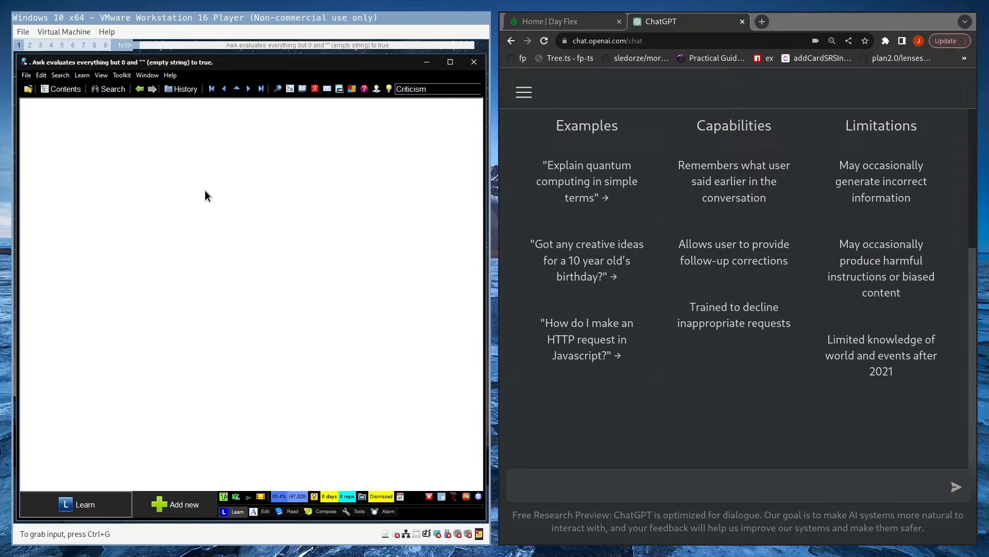
{"action": "mouse_move", "coordinate": [215, 480]}
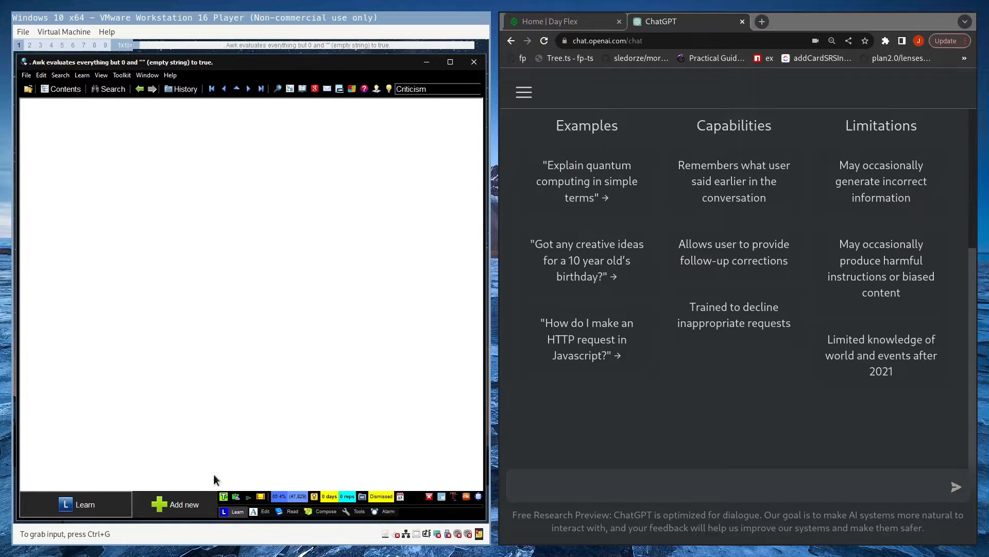
{"action": "left_click", "coordinate": [76, 504]}
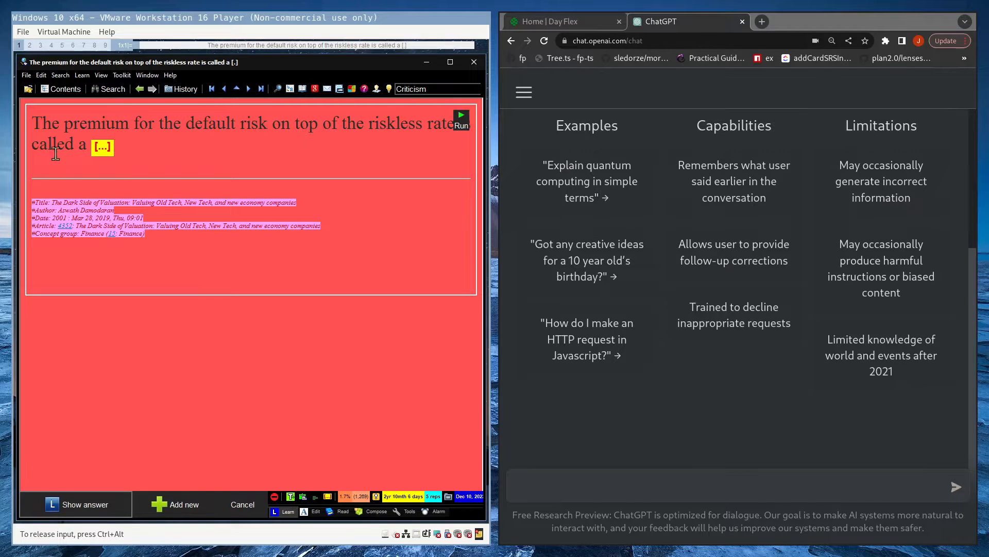
{"action": "mouse_move", "coordinate": [54, 176]}
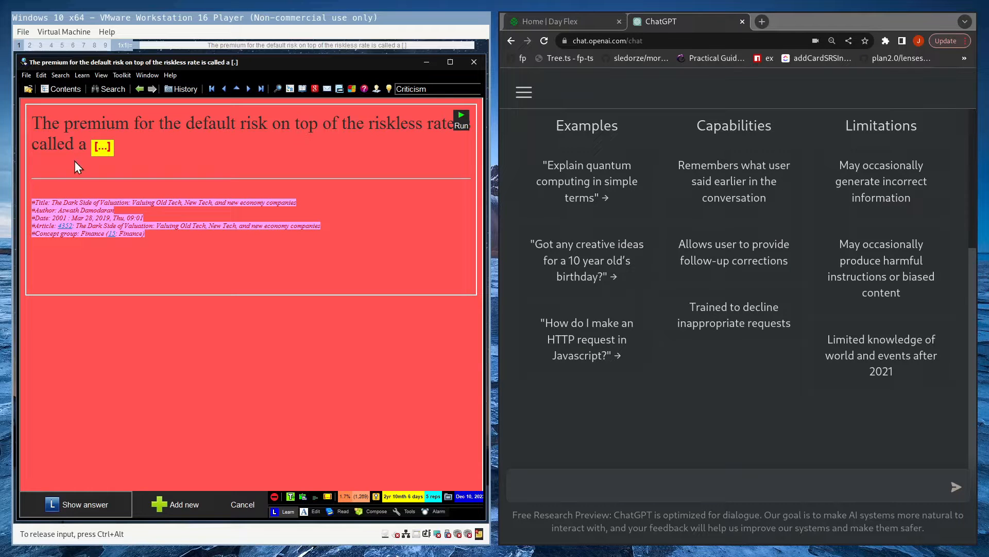
{"action": "mouse_move", "coordinate": [74, 150]}
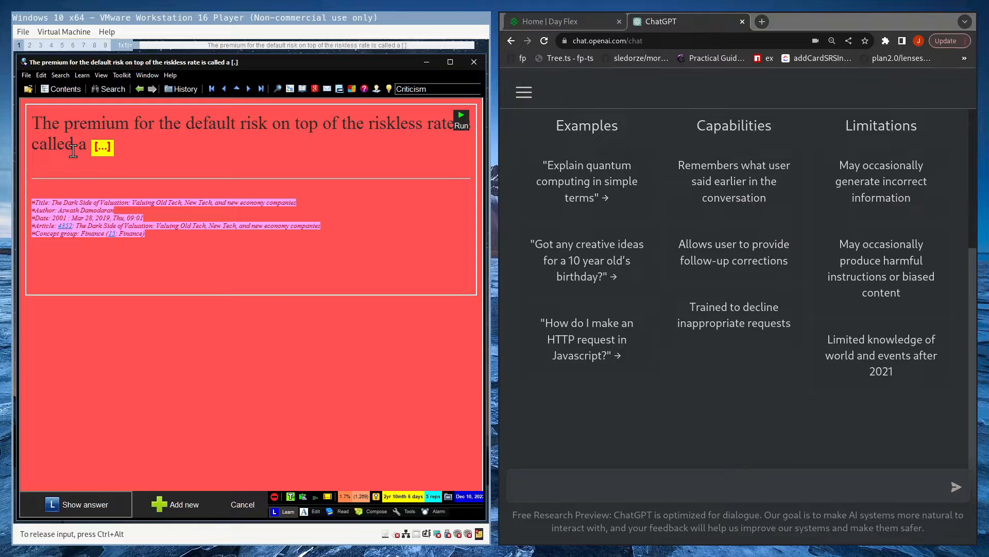
{"action": "mouse_move", "coordinate": [116, 119]}
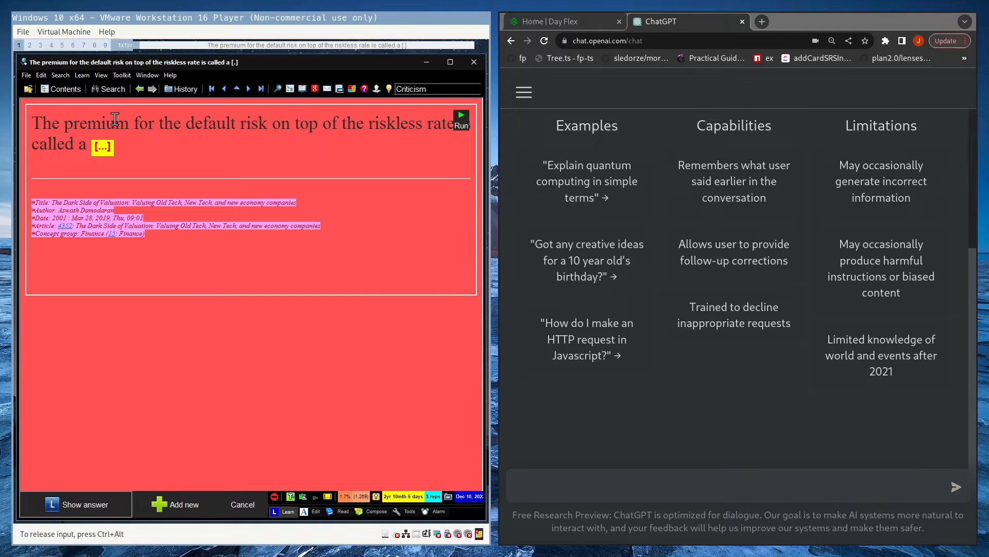
{"action": "mouse_move", "coordinate": [155, 132]}
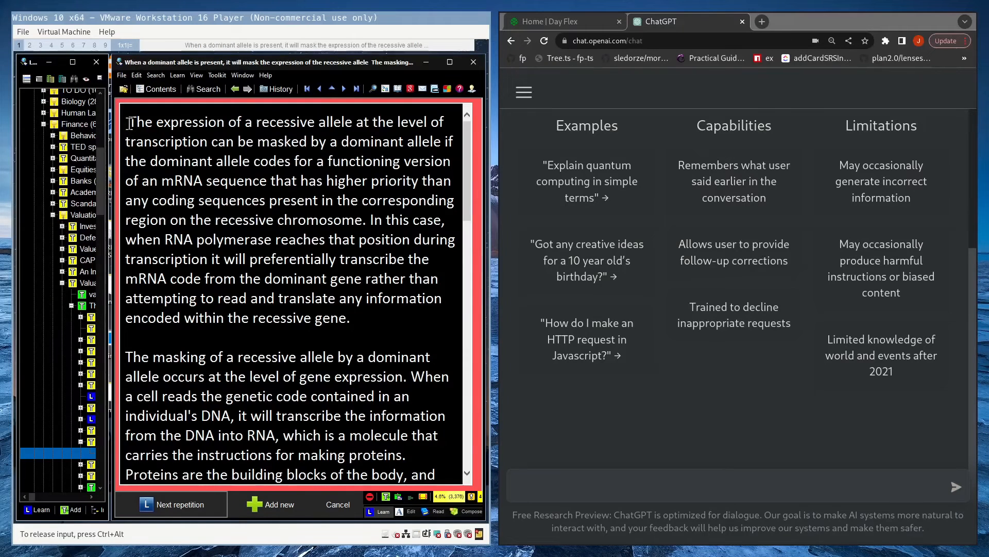
Edit the allele note's text and select its first paragraph on allele expression
{"action": "double_click", "coordinate": [142, 122]}
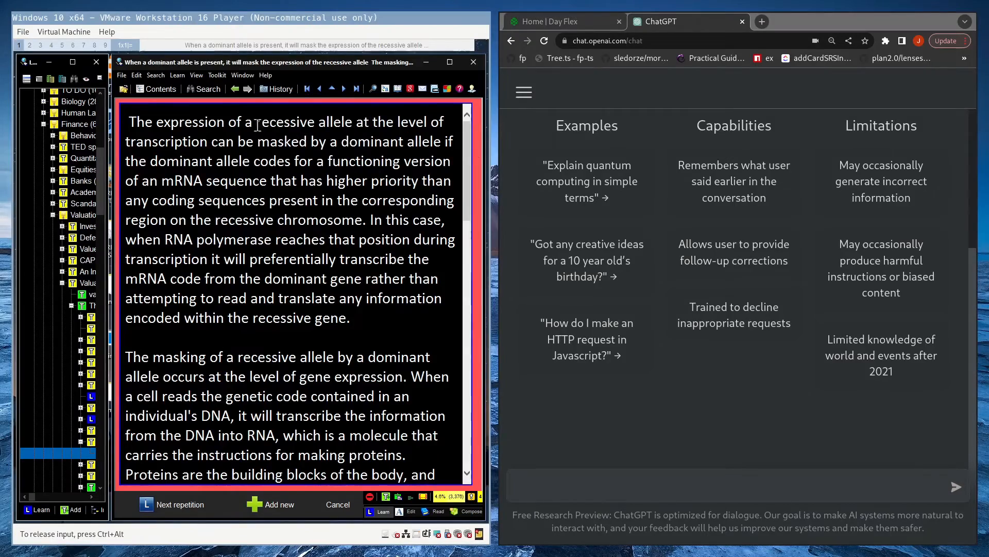
{"action": "scroll", "scroll_direction": "down", "scroll_amount": 3}
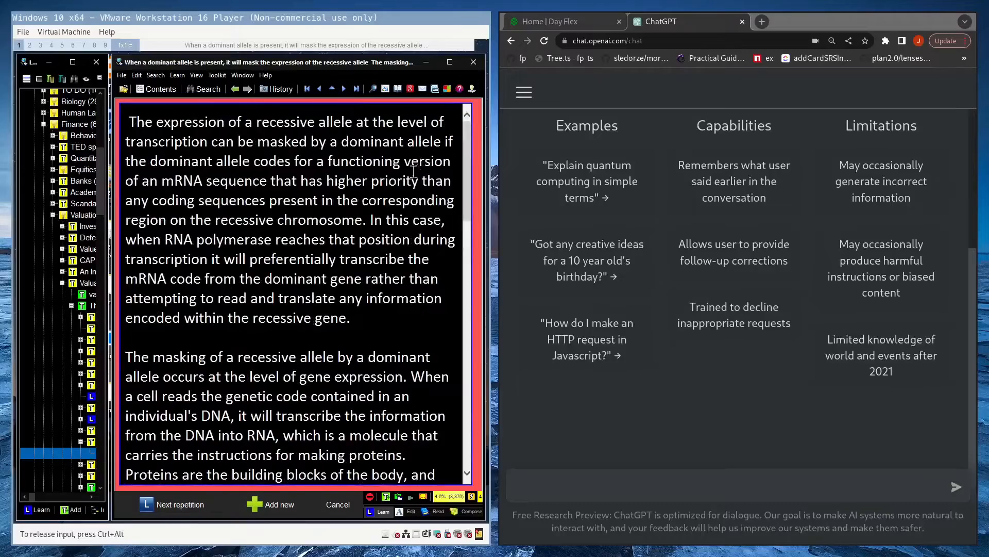
{"action": "scroll", "scroll_direction": "down", "scroll_amount": 3}
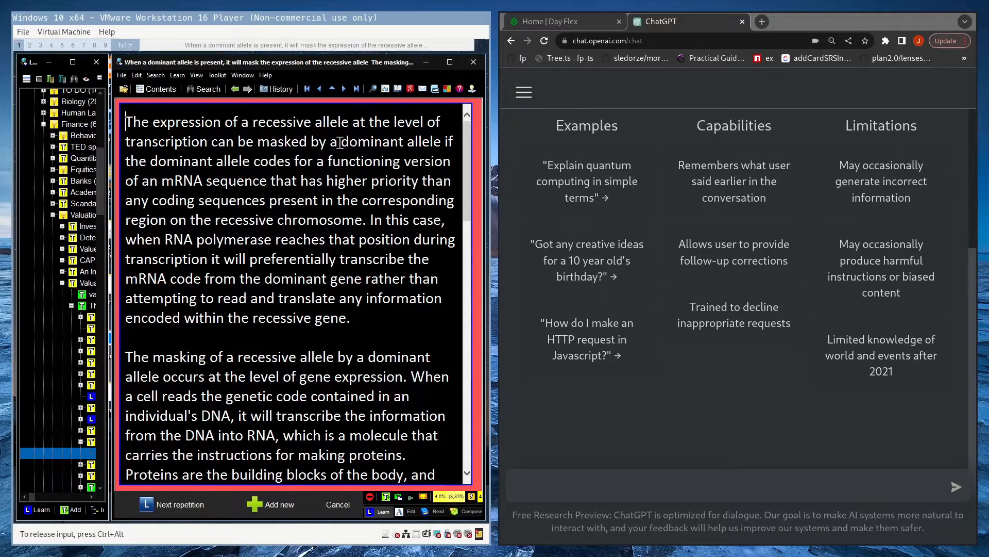
{"action": "double_click", "coordinate": [299, 122]}
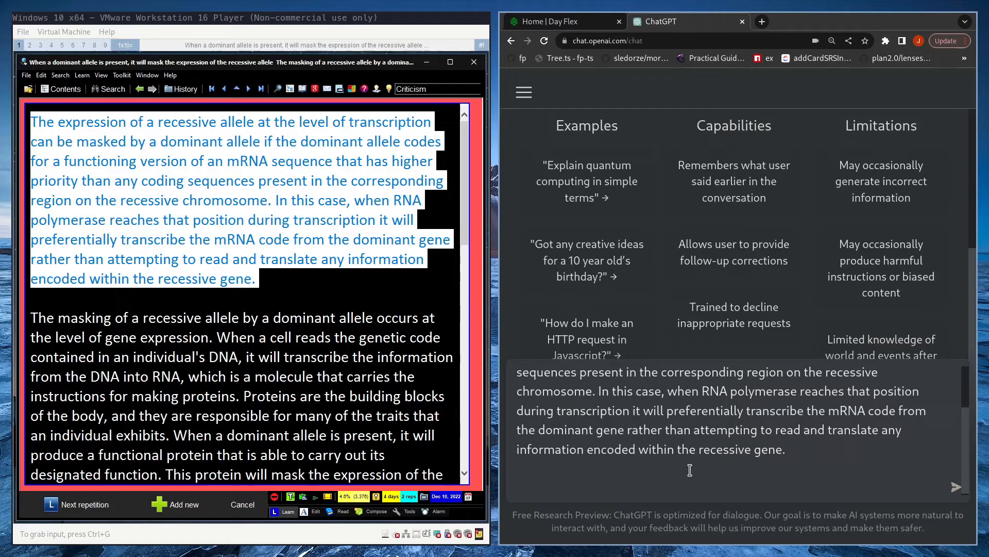
Send the pasted paragraph to ChatGPT with 'explain like I'm 5' appended
{"action": "type", "text": "explain"}
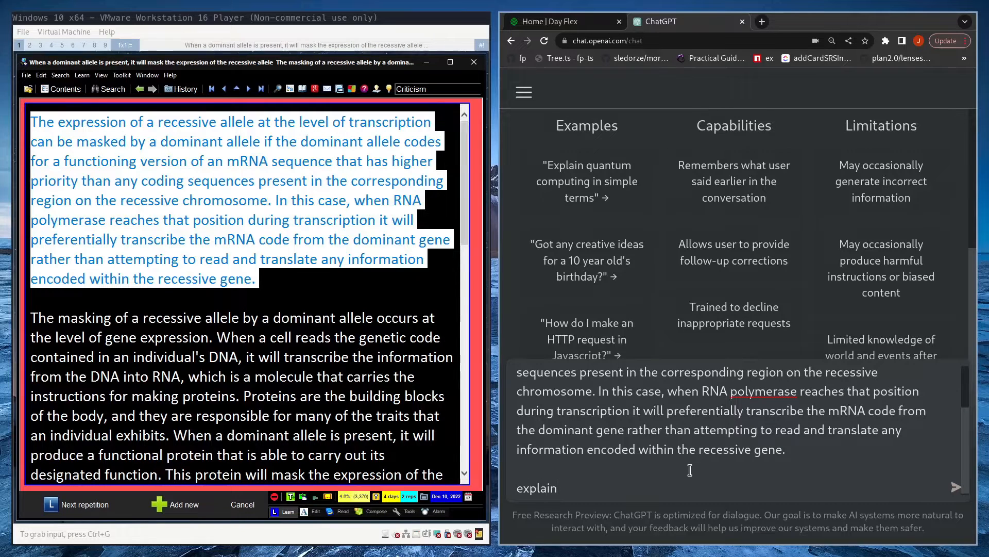
{"action": "type", "text": "like"}
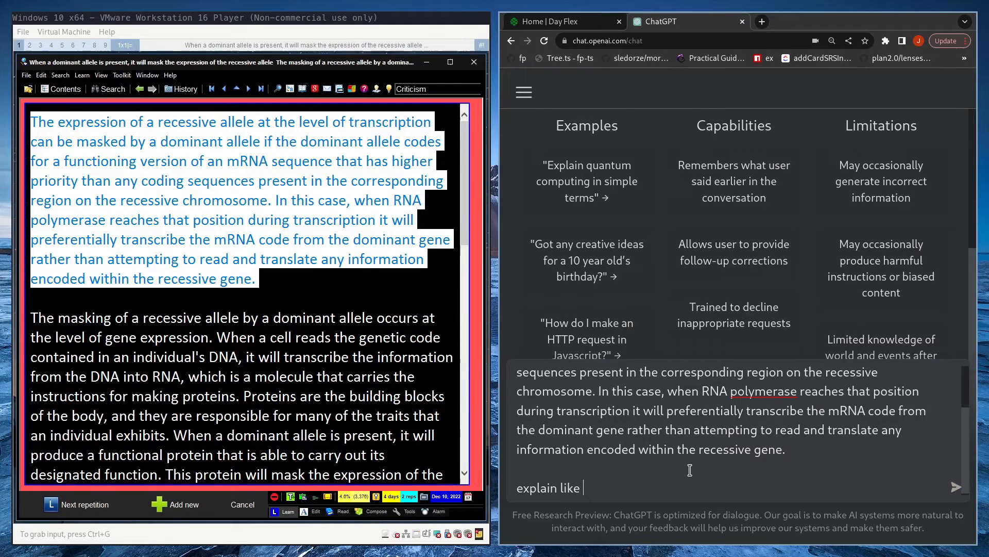
{"action": "type", "text": "I'm"}
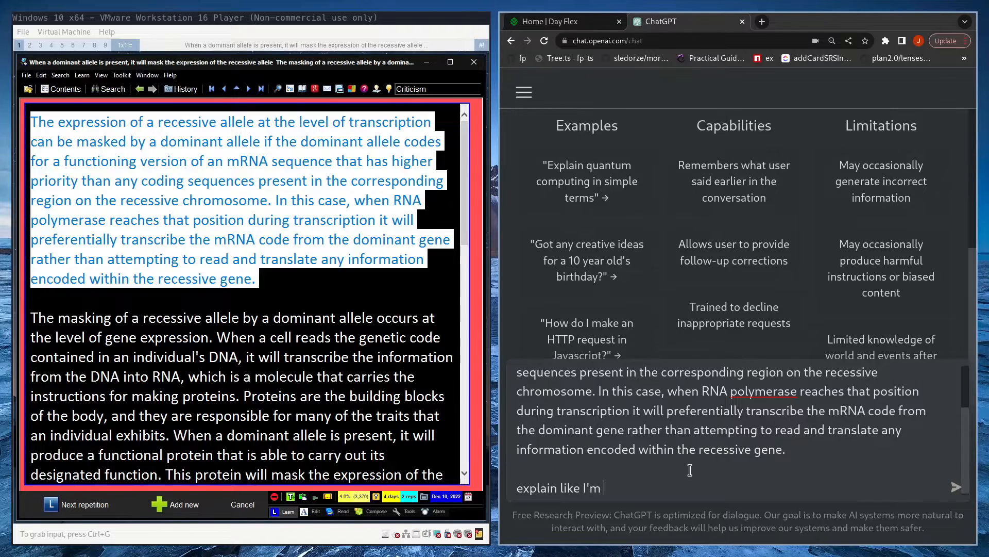
{"action": "key", "text": "Enter"}
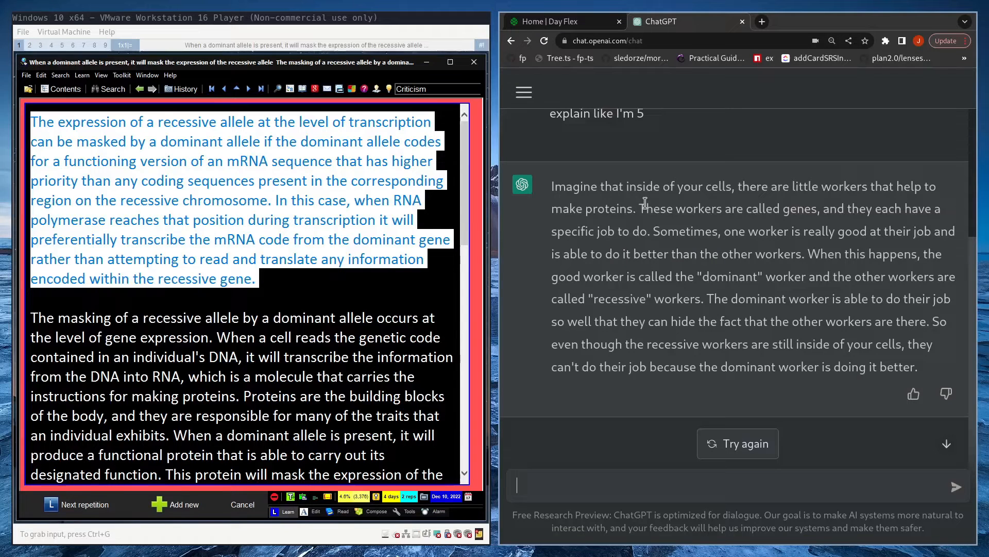
{"action": "mouse_move", "coordinate": [692, 209]}
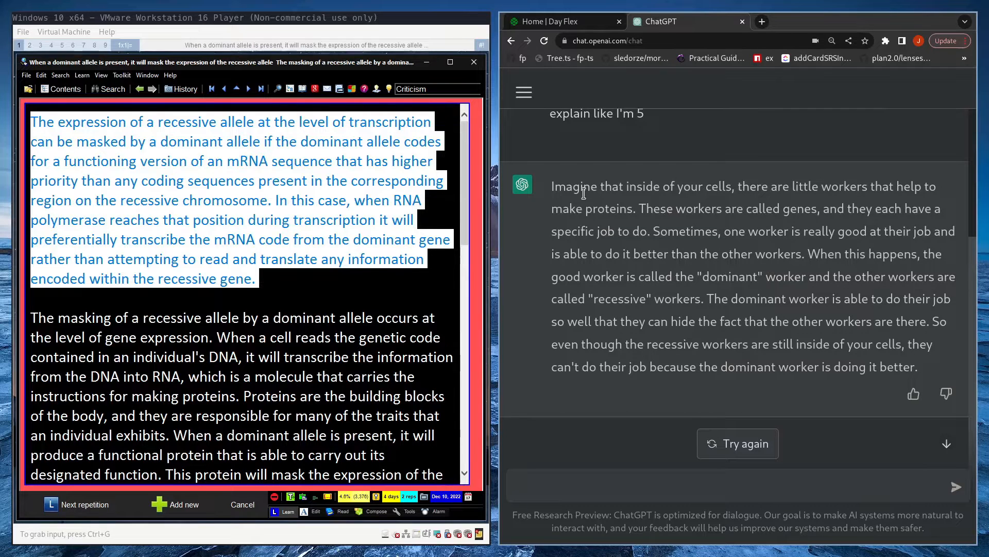
{"action": "mouse_move", "coordinate": [889, 397]}
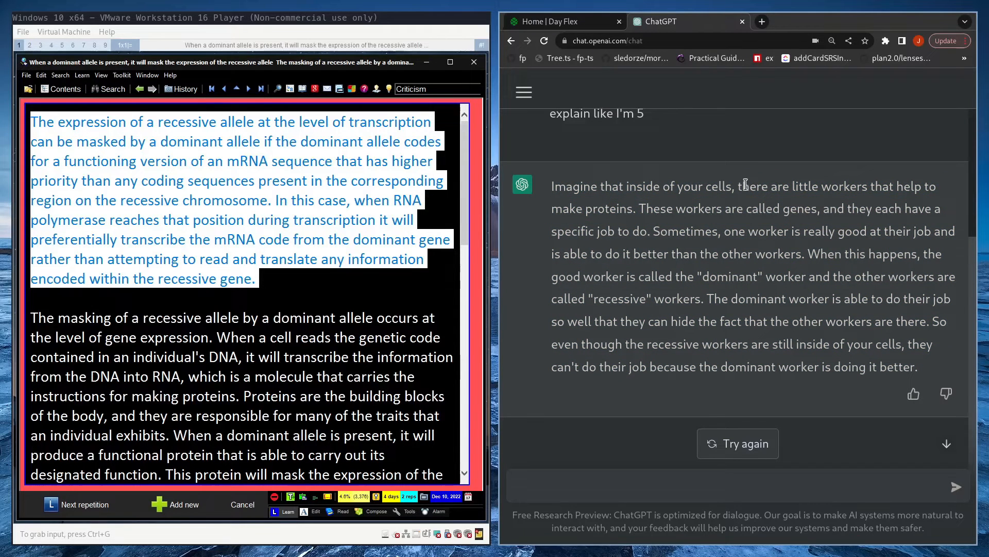
{"action": "mouse_move", "coordinate": [724, 199]}
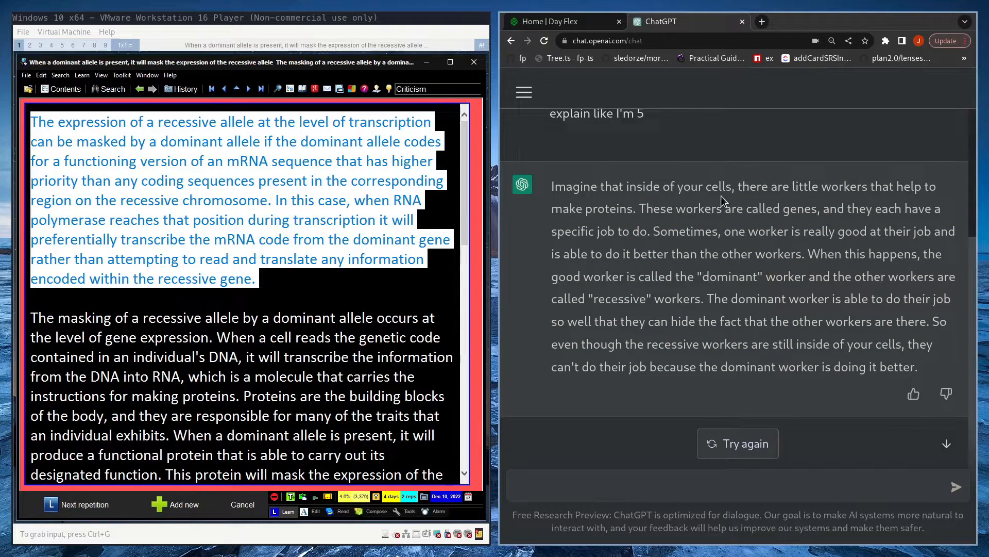
{"action": "mouse_move", "coordinate": [871, 246]}
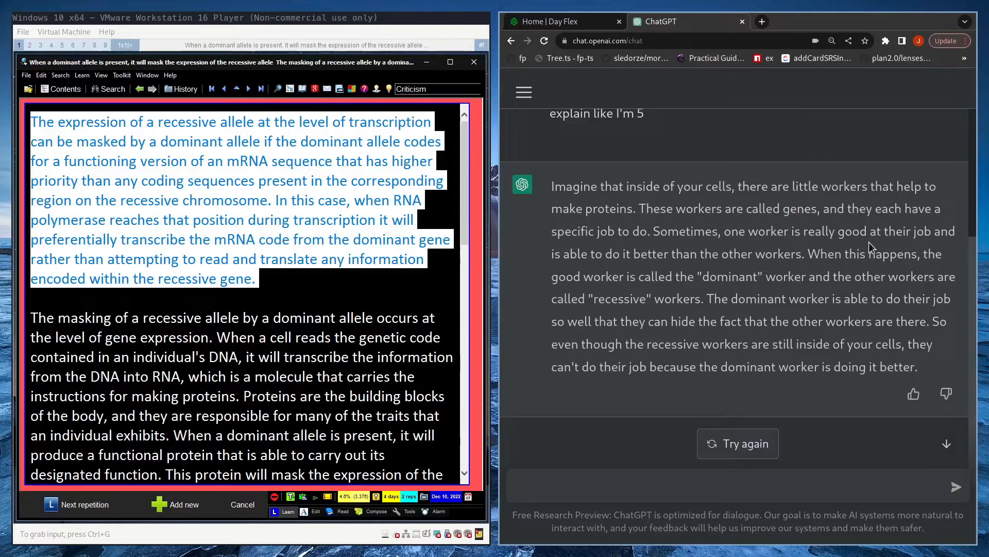
{"action": "mouse_move", "coordinate": [641, 202]}
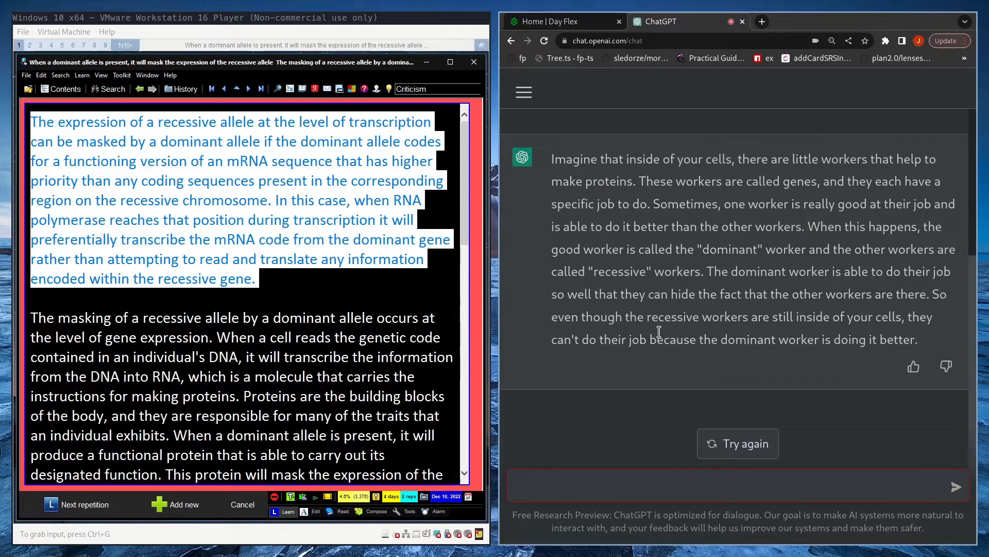
Ask ChatGPT to explain allele masking in terms of programming instead
{"action": "type", "text": "could you"}
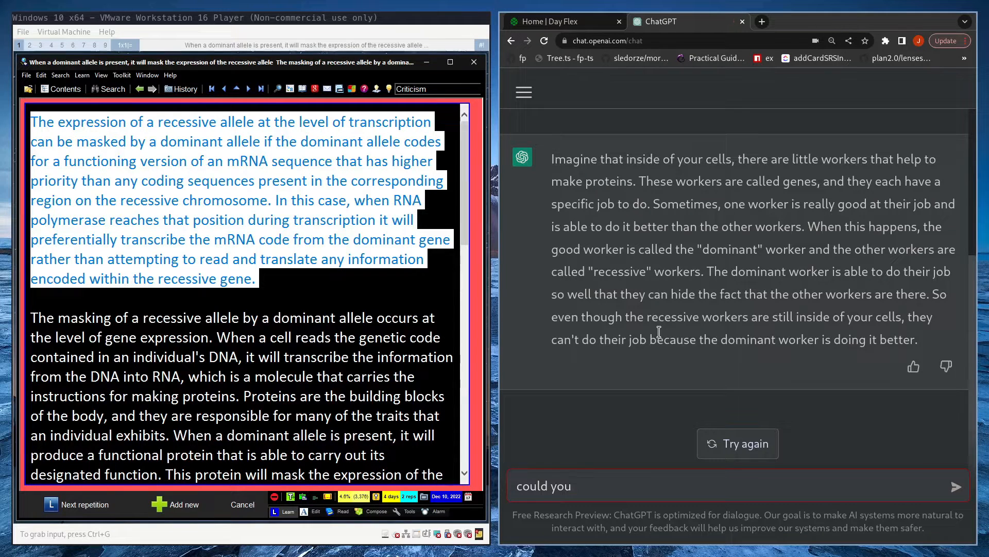
{"action": "type", "text": "explain in terms of program"}
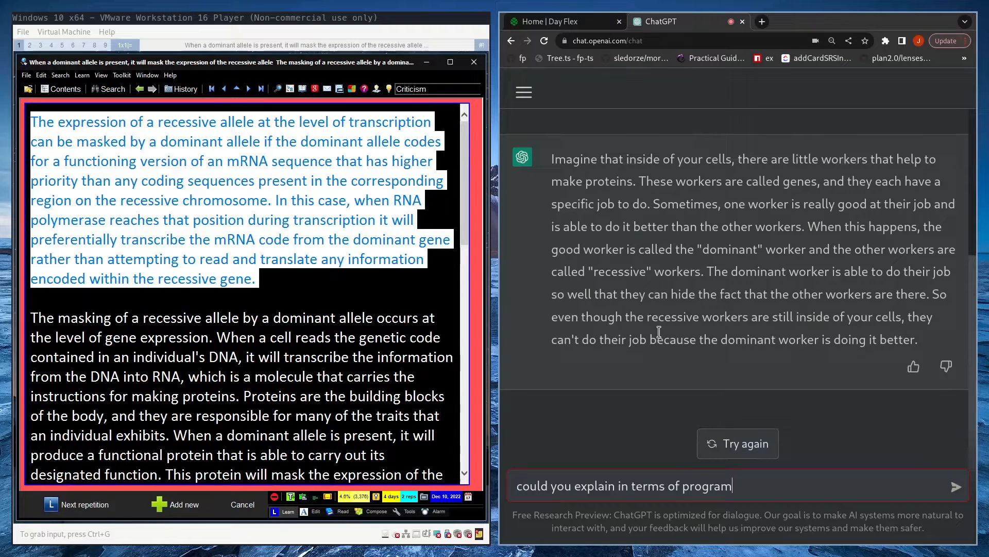
{"action": "key", "text": "Enter"}
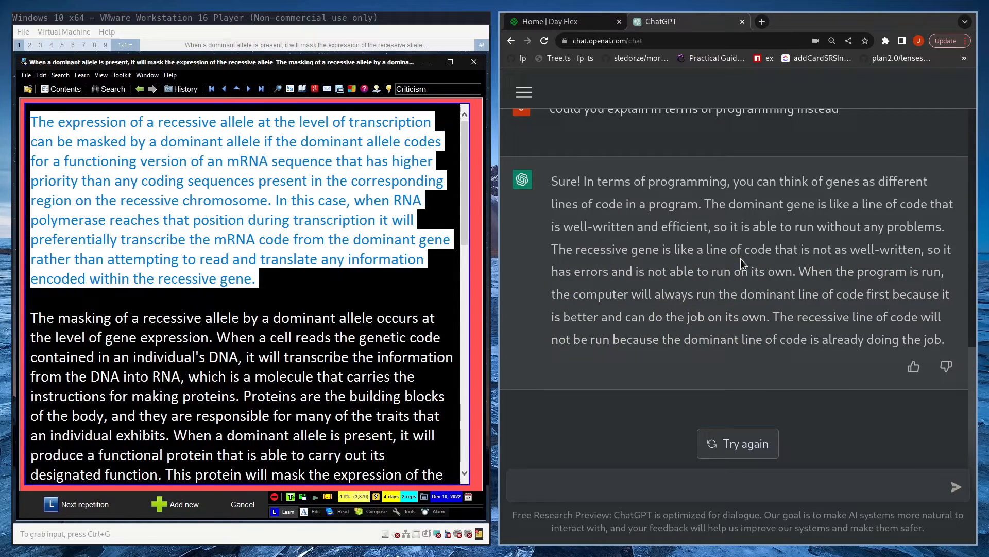
Mark the reply's claim that recessive code has errors, then begin a follow-up
{"action": "left_click_drag", "start_coordinate": [552, 271], "coordinate": [886, 271]}
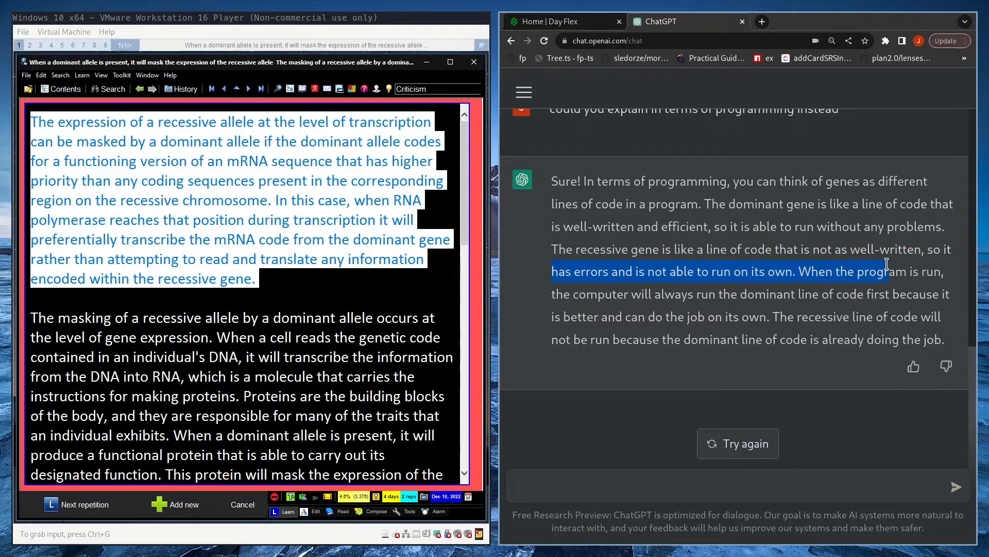
{"action": "left_click", "coordinate": [588, 231]}
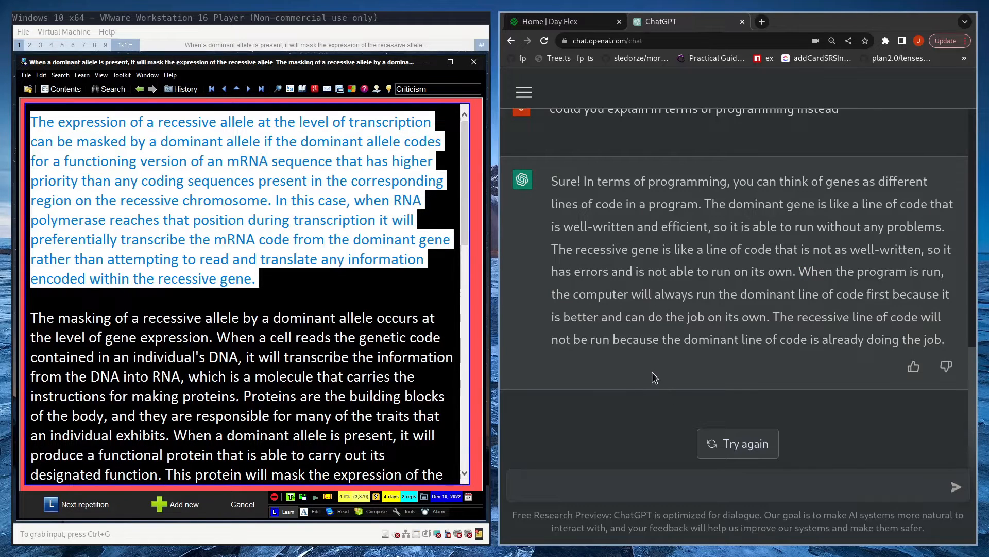
{"action": "mouse_move", "coordinate": [645, 373]}
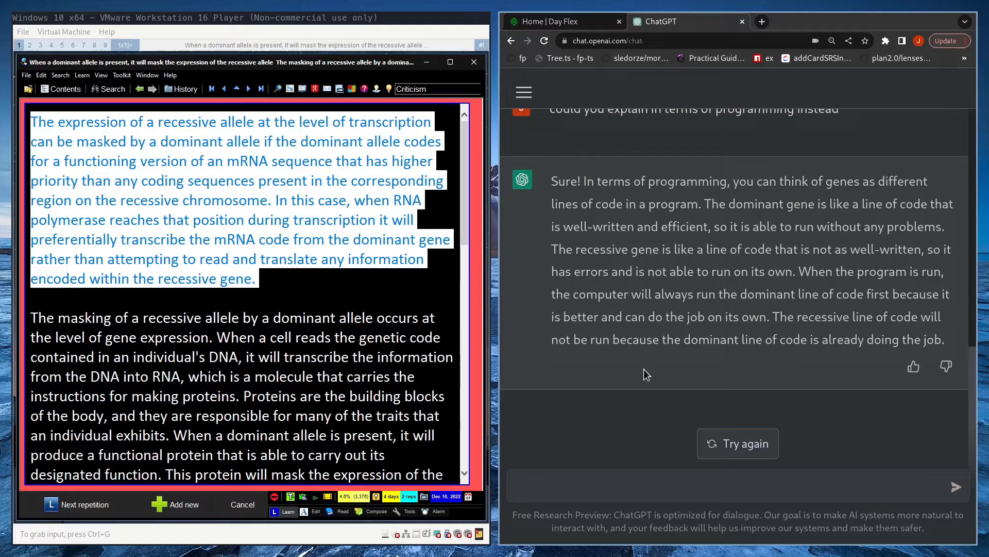
{"action": "left_click", "coordinate": [576, 485]}
{"action": "type", "text": "is that kind of misleading though because"}
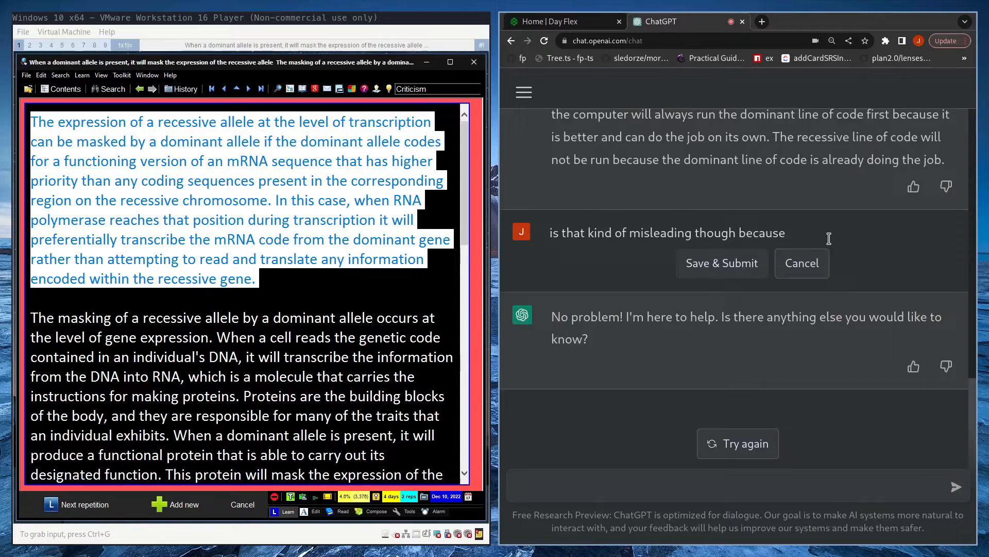
Submit the edited follow-up saying the recessive allele isn't faulty, and mark the agreeing reply
{"action": "type", "text": "the recessive allele doesn't have anything wrong with it it just gets a masked by the dominant a little"}
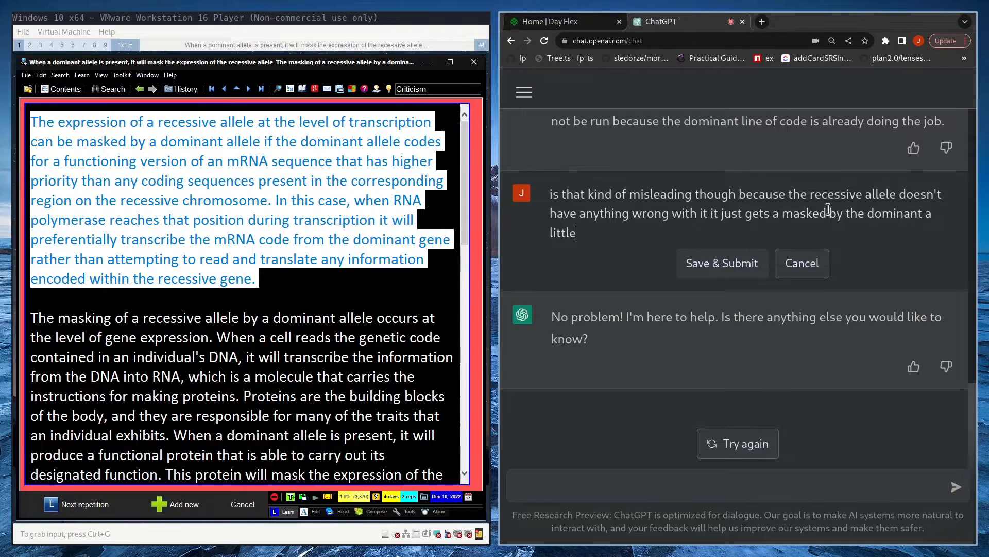
{"action": "left_click", "coordinate": [722, 263]}
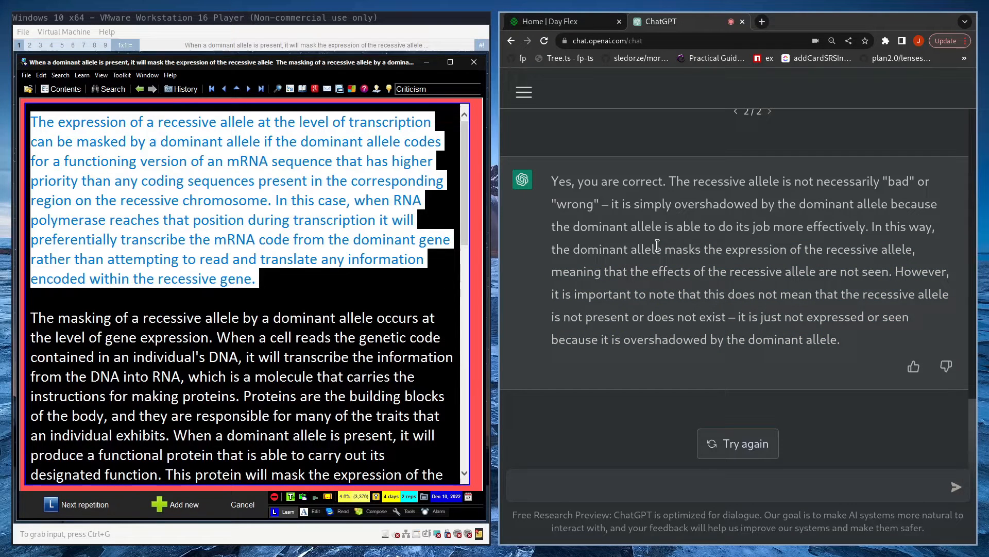
{"action": "mouse_move", "coordinate": [630, 208]}
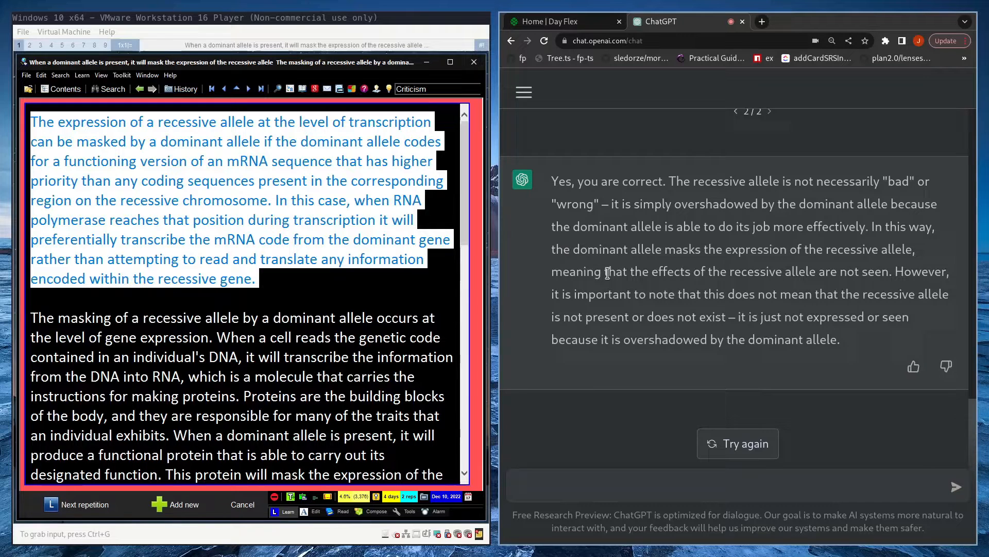
{"action": "left_click_drag", "start_coordinate": [551, 181], "coordinate": [833, 204]}
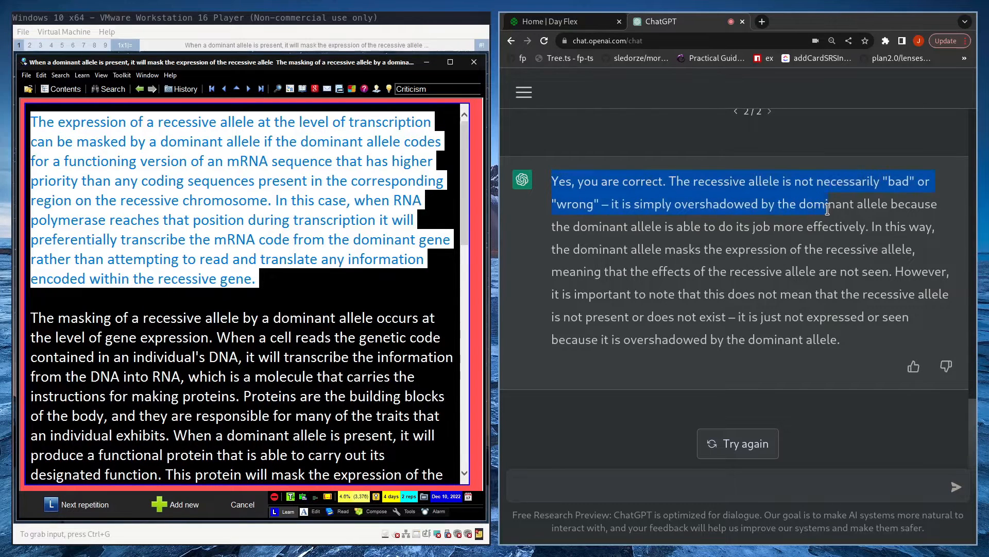
Rewrite the message as a subclass-overriding-parent-method analogy for dominant alleles and submit
{"action": "left_click", "coordinate": [667, 296]}
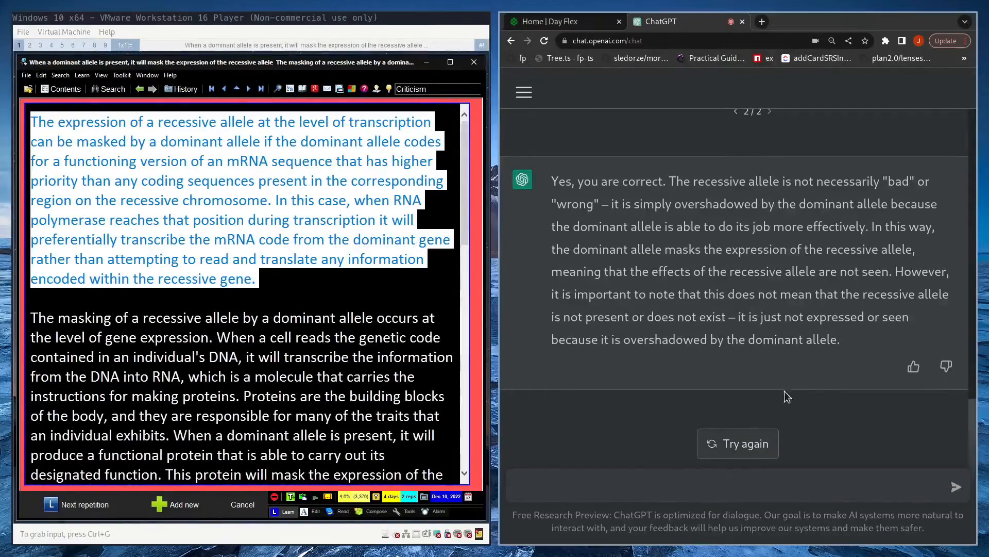
{"action": "type", "text": "I just thought of a bit"}
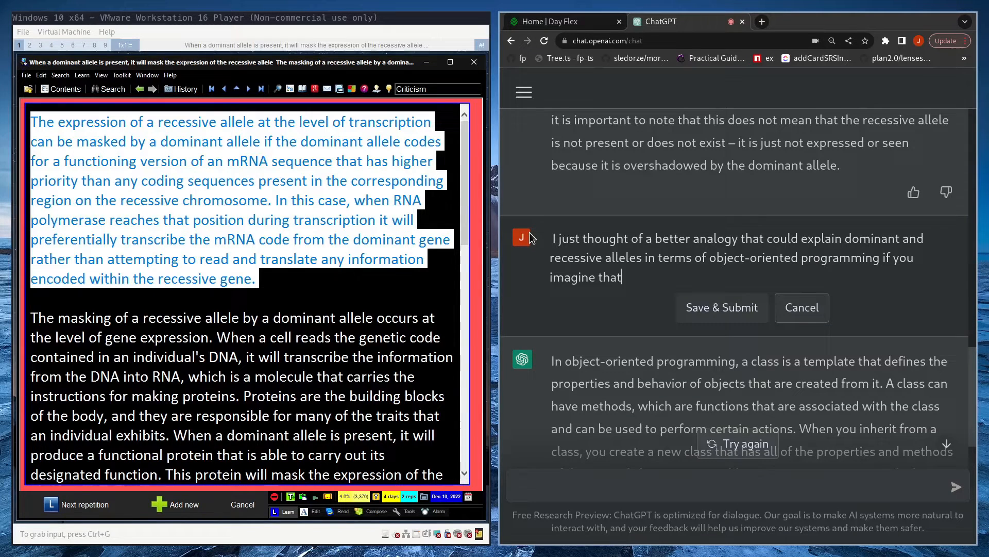
{"action": "type", "text": "there's a class"}
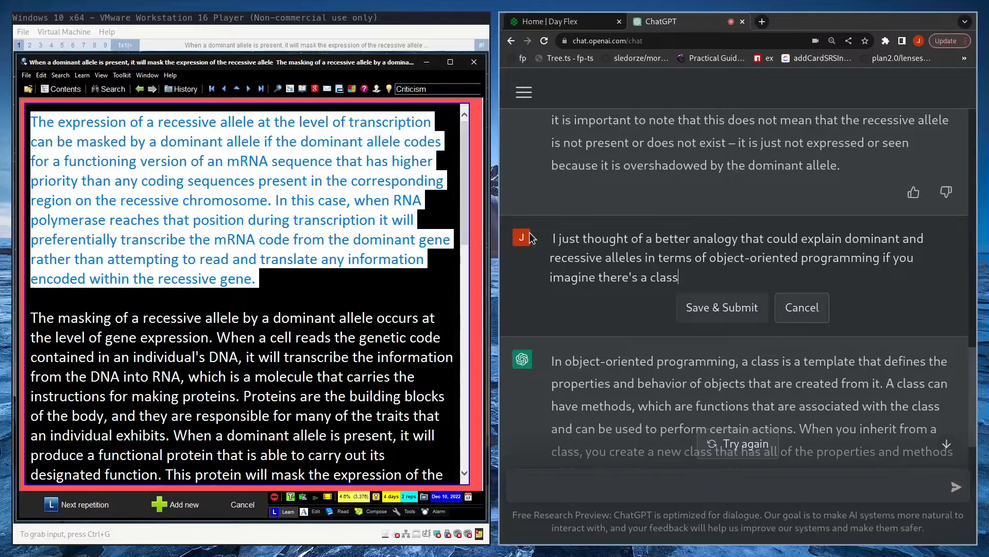
{"action": "type", "text": "that contains a method which represents the recessive allele"}
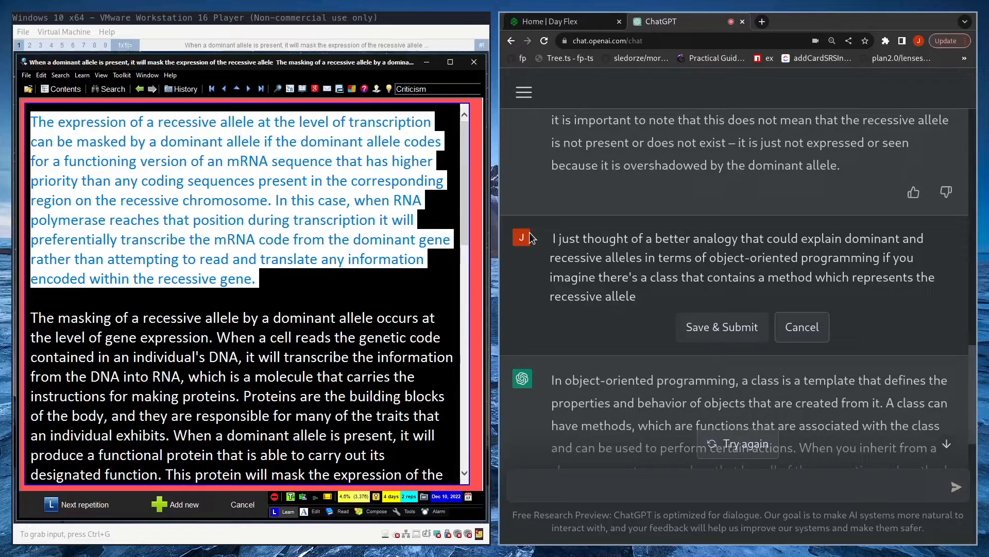
{"action": "type", "text": "the dominant allele could be thought of as existing in a subclass"}
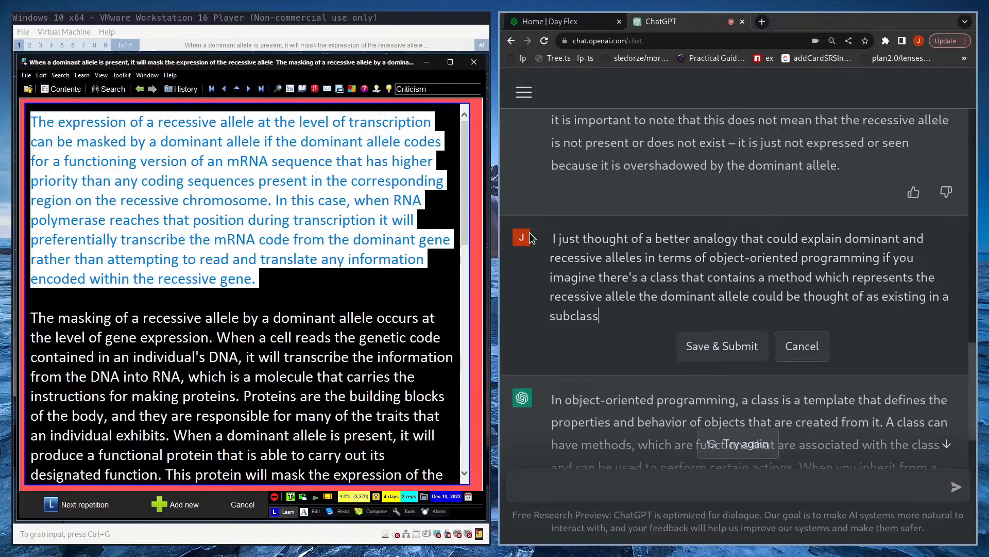
{"action": "type", "text": "inherit from the"}
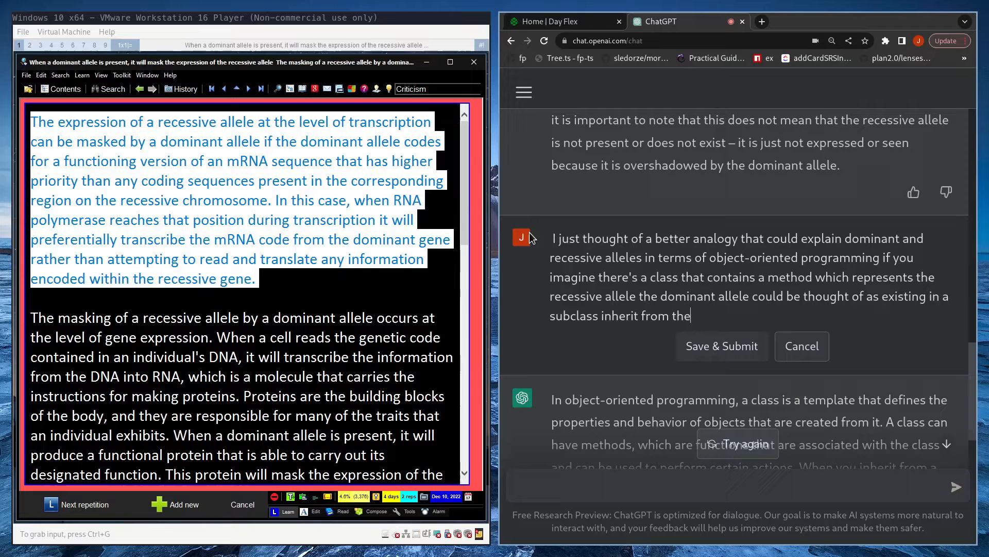
{"action": "type", "text": "parent class and override the recessive allele"}
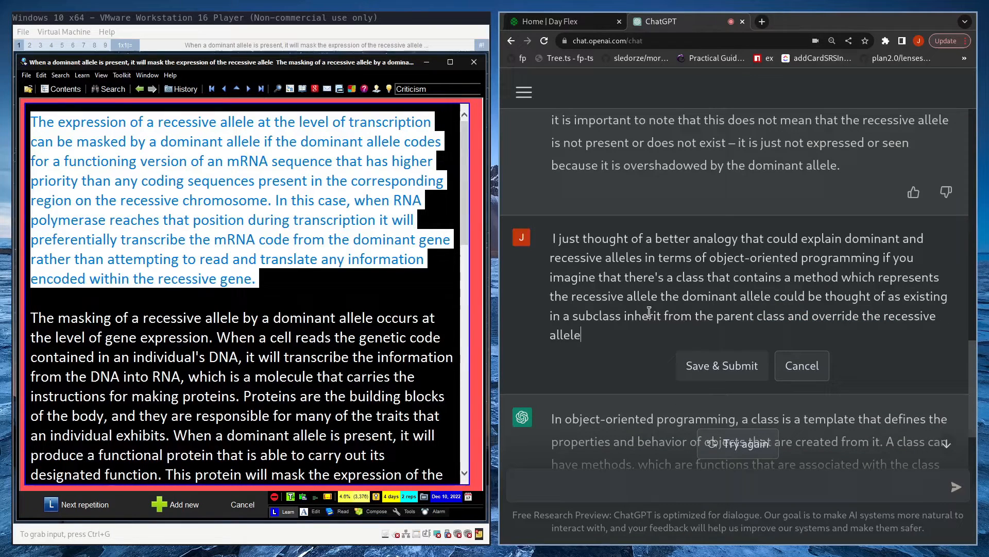
{"action": "left_click", "coordinate": [722, 365]}
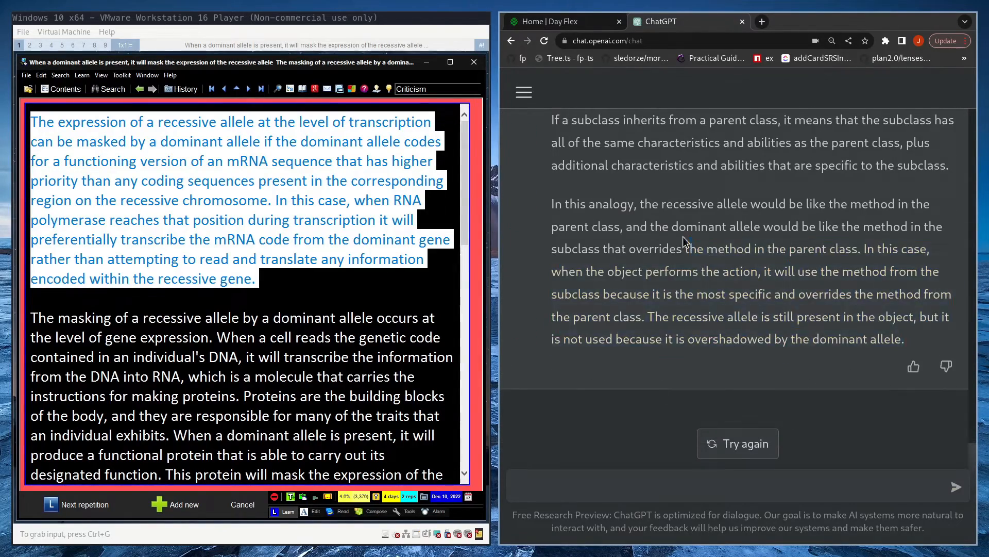
{"action": "mouse_move", "coordinate": [626, 291]}
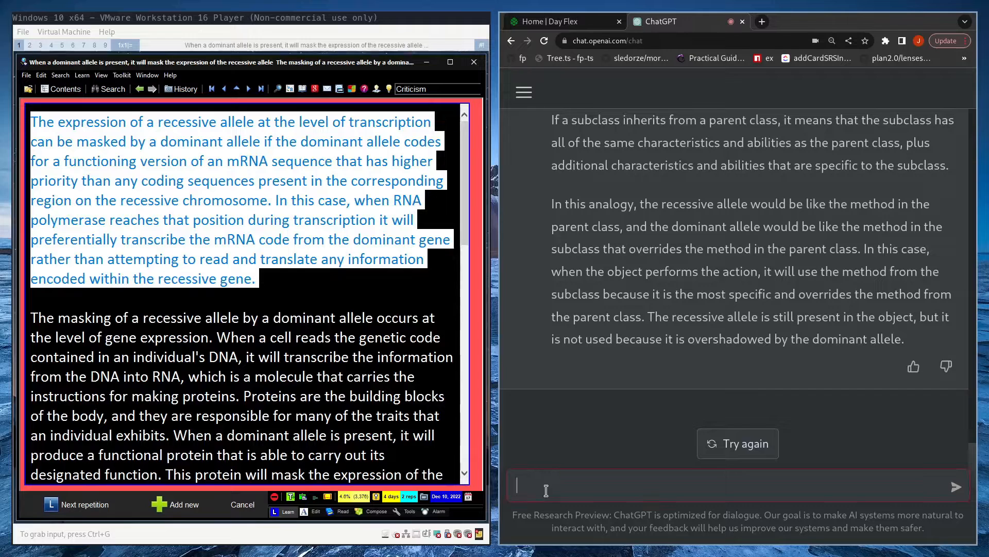
{"action": "type", "text": "what are the floors with the"}
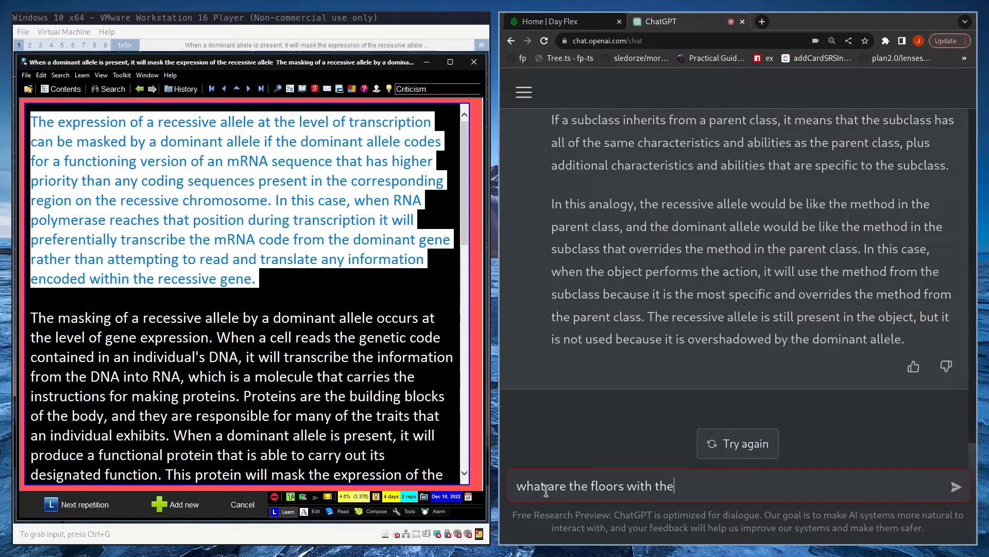
{"action": "type", "text": "analogy about"}
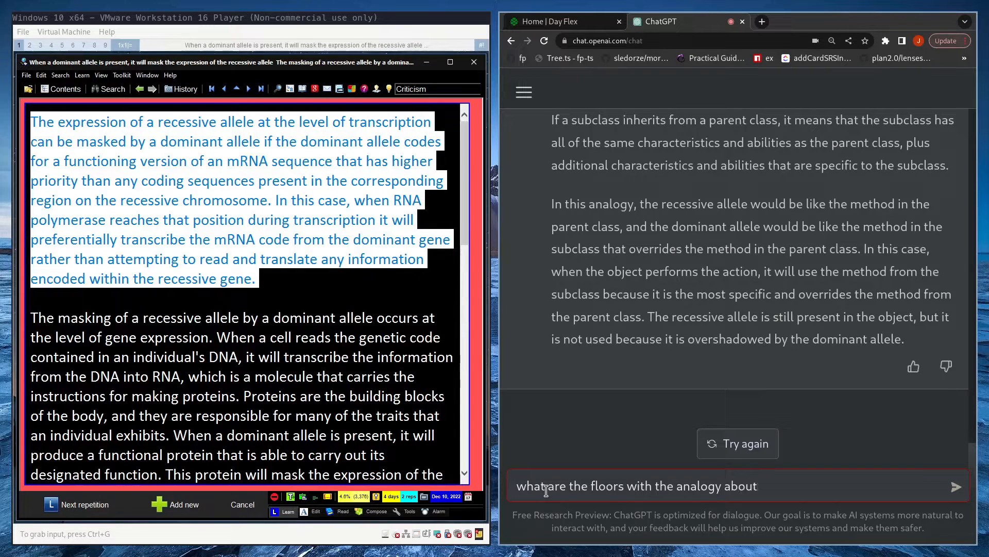
{"action": "type", "text": "dominant and recessive alleles and"}
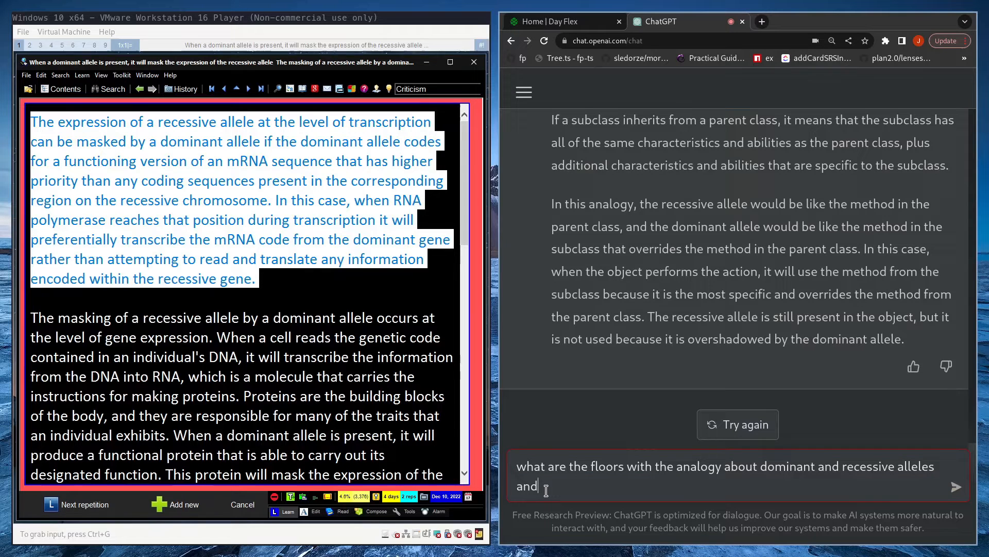
{"action": "type", "text": "object-oriented programming"}
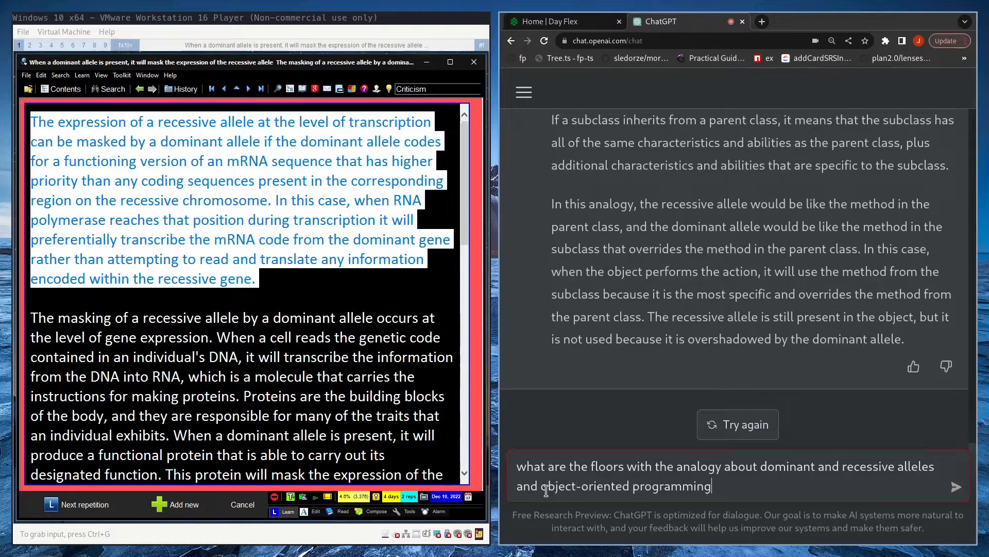
{"action": "left_click", "coordinate": [957, 486]}
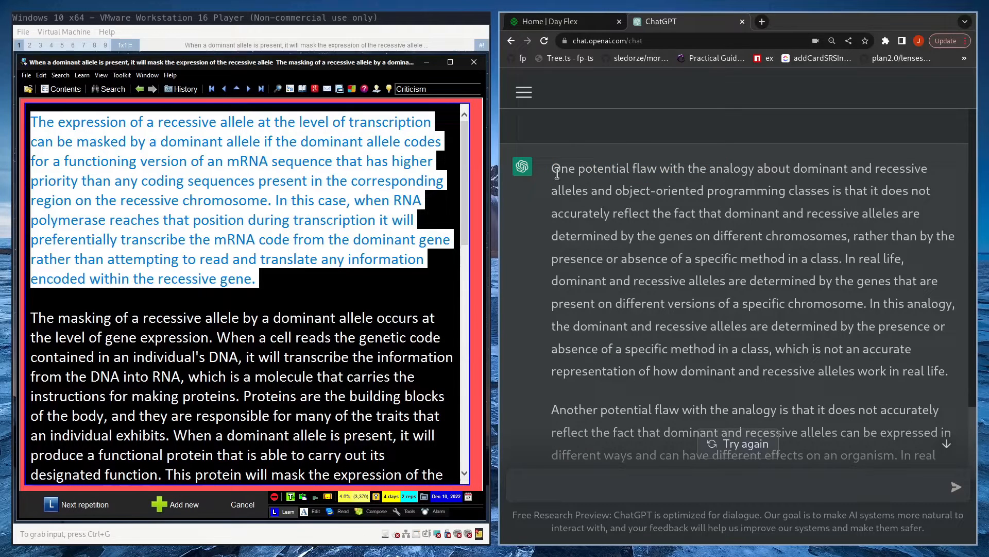
{"action": "mouse_move", "coordinate": [674, 242]}
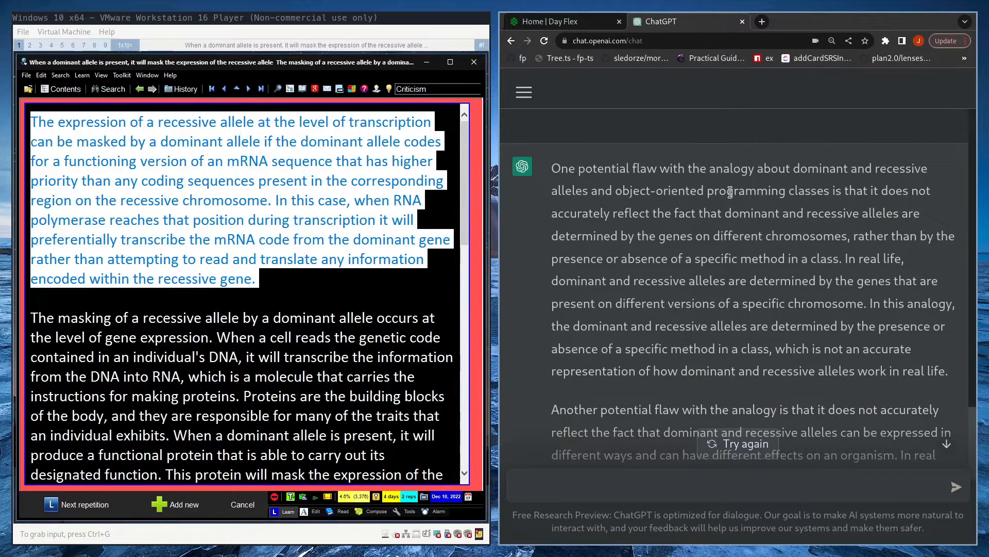
{"action": "mouse_move", "coordinate": [563, 229]}
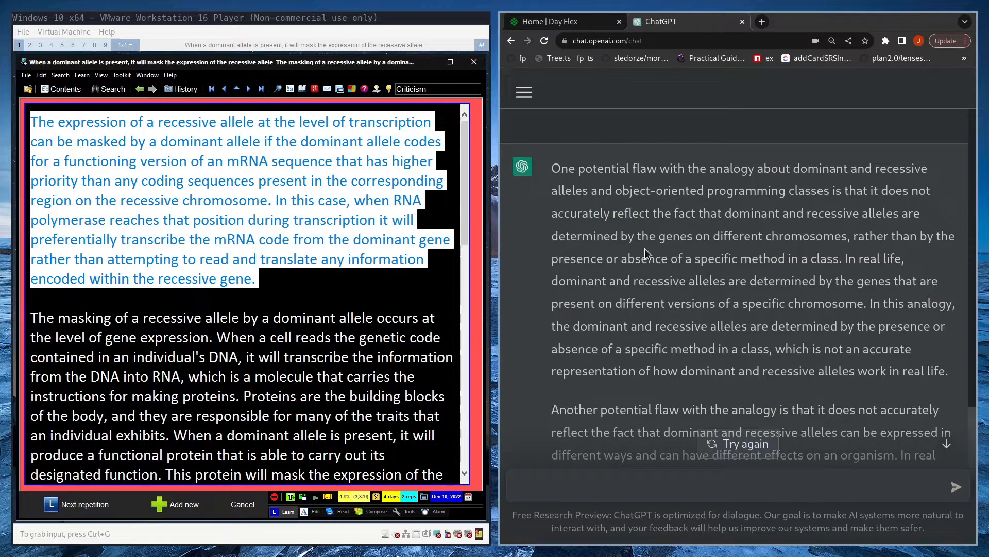
{"action": "mouse_move", "coordinate": [783, 278]}
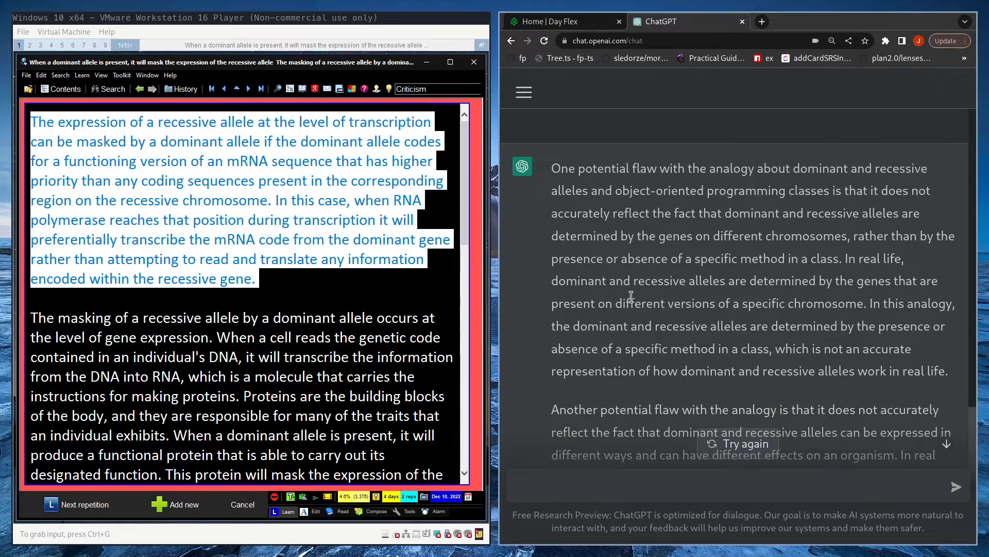
{"action": "mouse_move", "coordinate": [790, 322]}
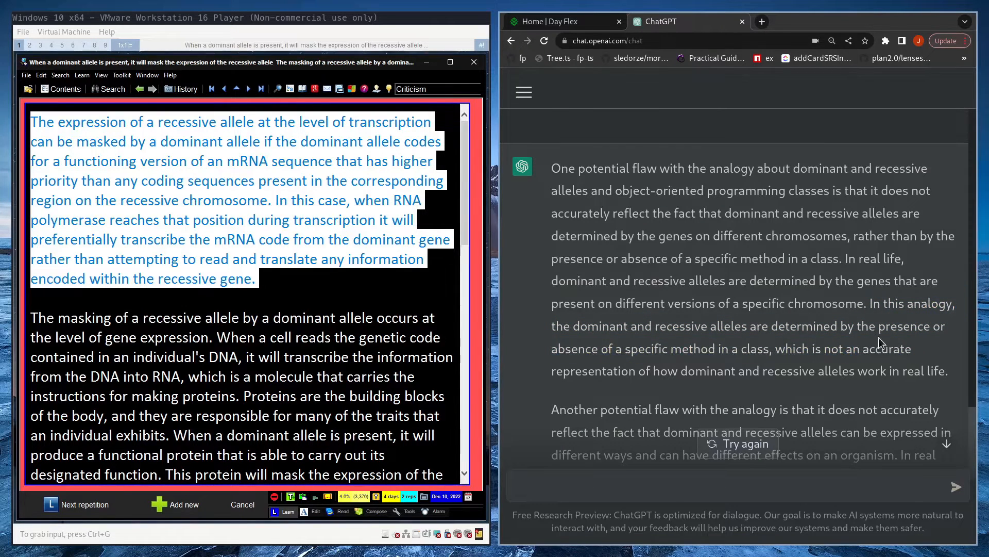
{"action": "scroll", "scroll_direction": "down", "scroll_amount": 3}
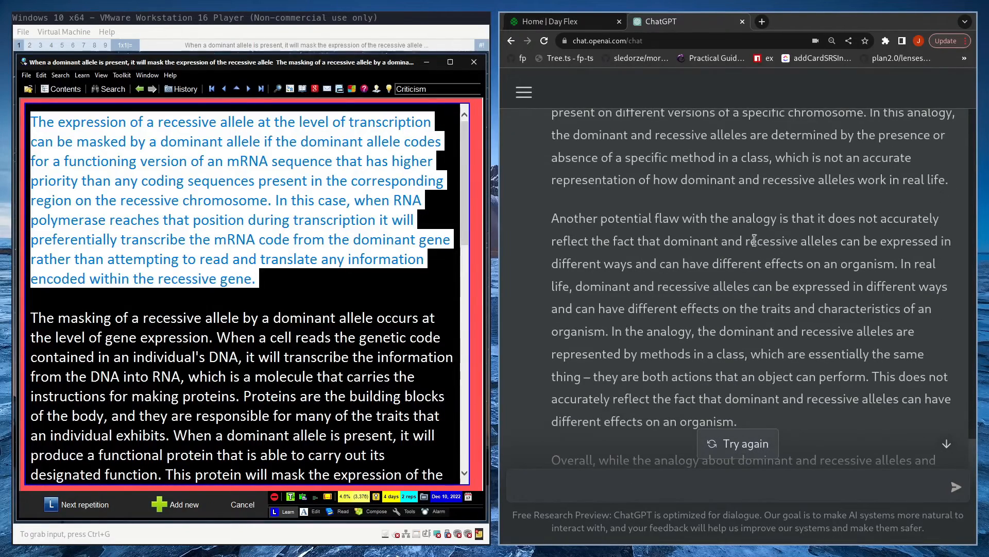
{"action": "scroll", "scroll_direction": "down", "scroll_amount": 3}
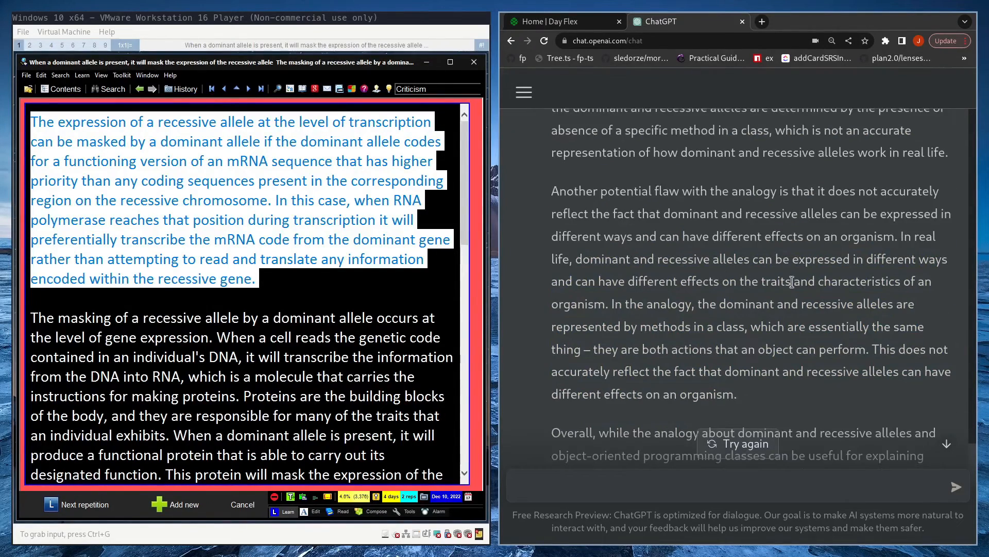
{"action": "scroll", "scroll_direction": "down", "scroll_amount": 3}
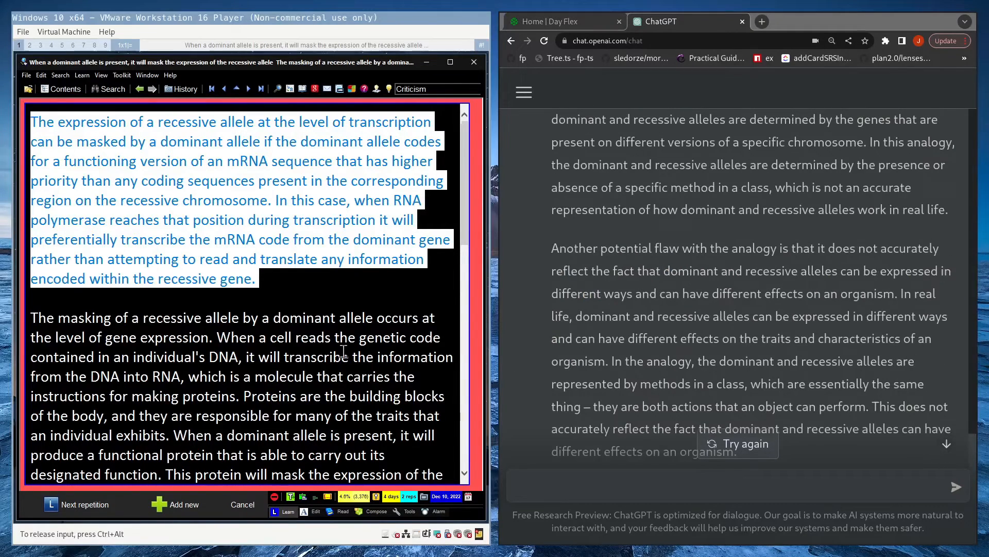
{"action": "left_click", "coordinate": [40, 121]}
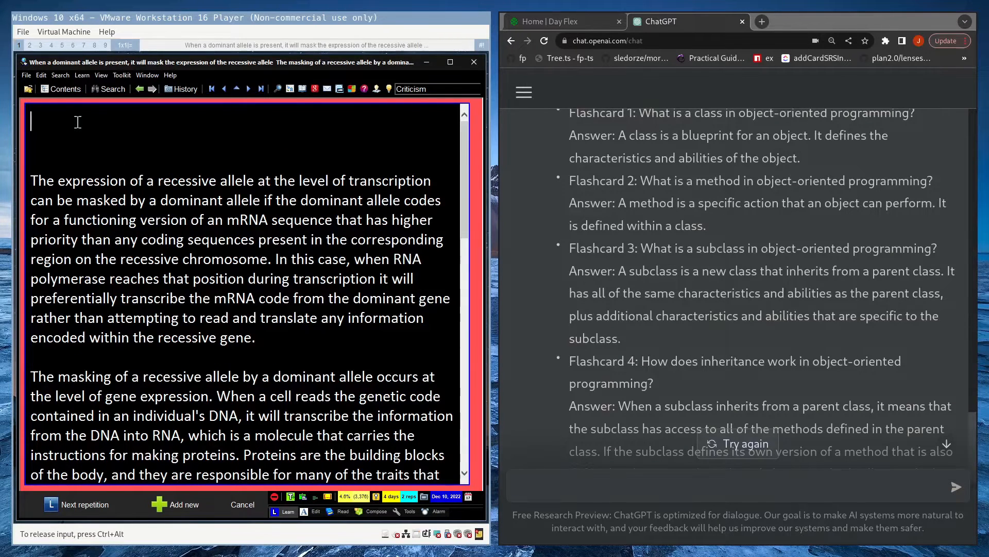
Add the allele-masking OOP analogy question, answered 'like a submethod overriding a method'
{"action": "type", "text": "Give an analogy between"}
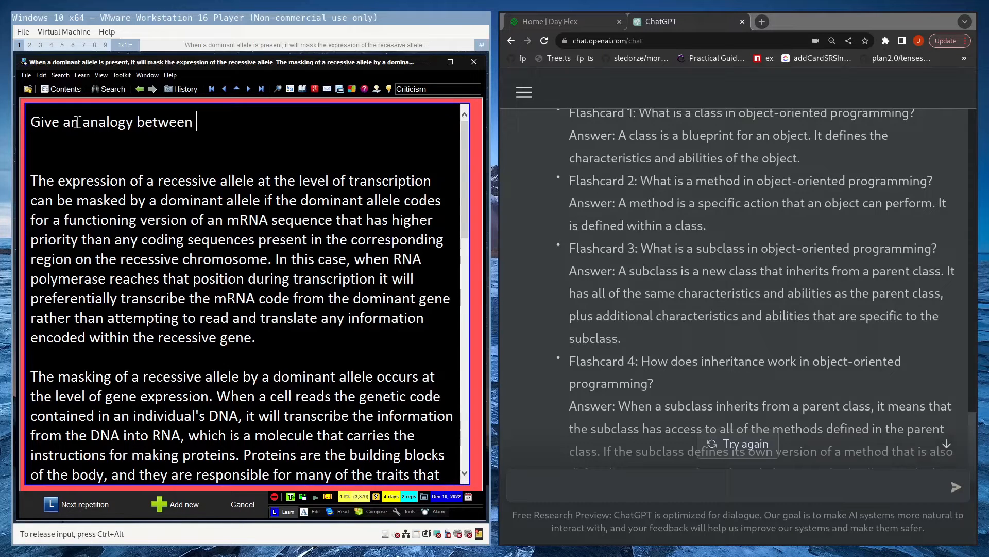
{"action": "type", "text": "how"}
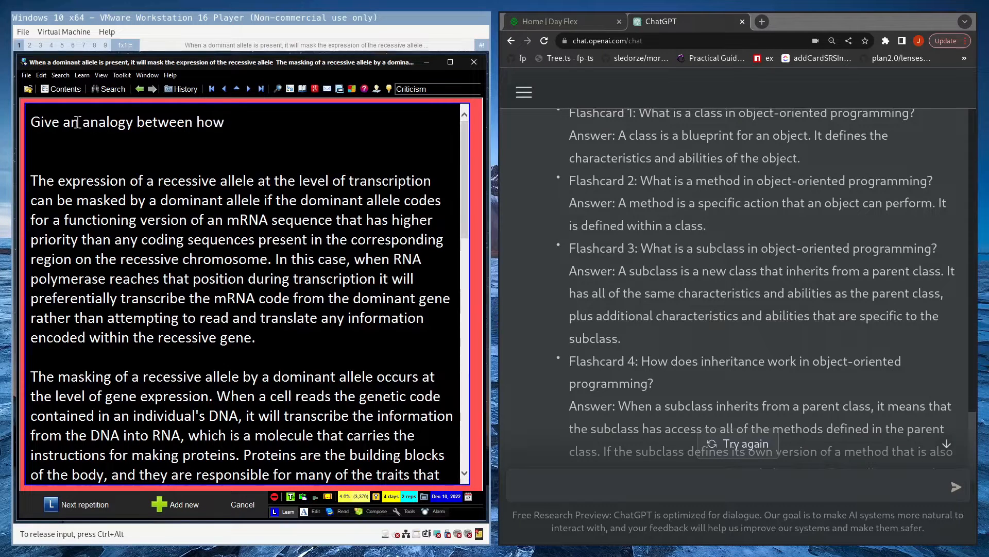
{"action": "type", "text": "dominant alleles masing the exp"}
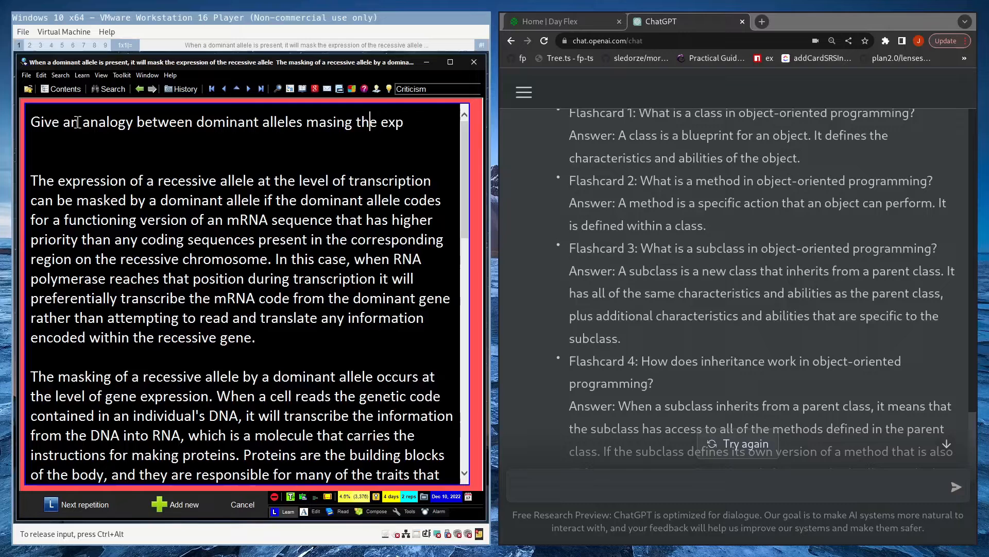
{"action": "type", "text": "masking the expression of recessive alleles and OOP?"}
{"action": "left_click", "coordinate": [243, 153]}
{"action": "type", "text": "dominant alleles a"}
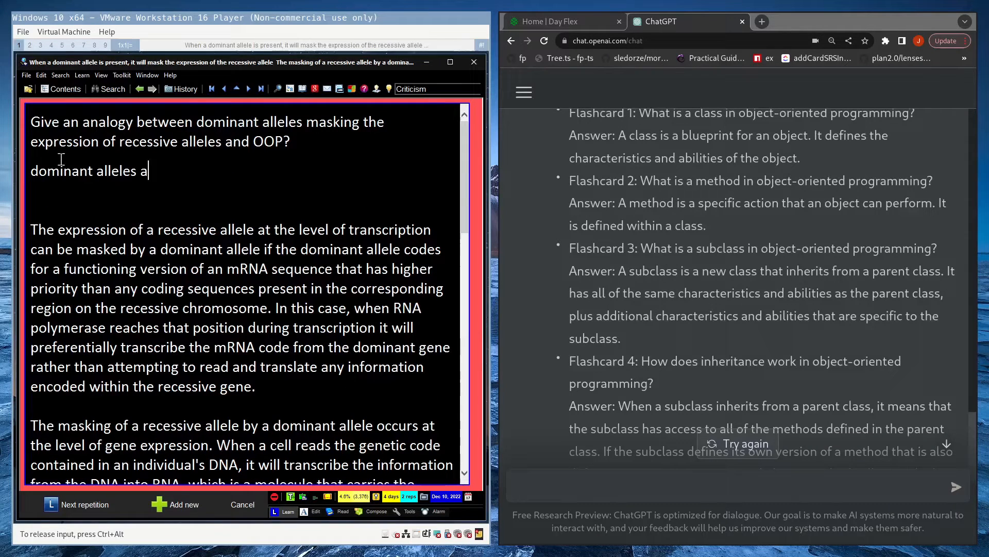
{"action": "type", "text": "re like a submethod overriding a method"}
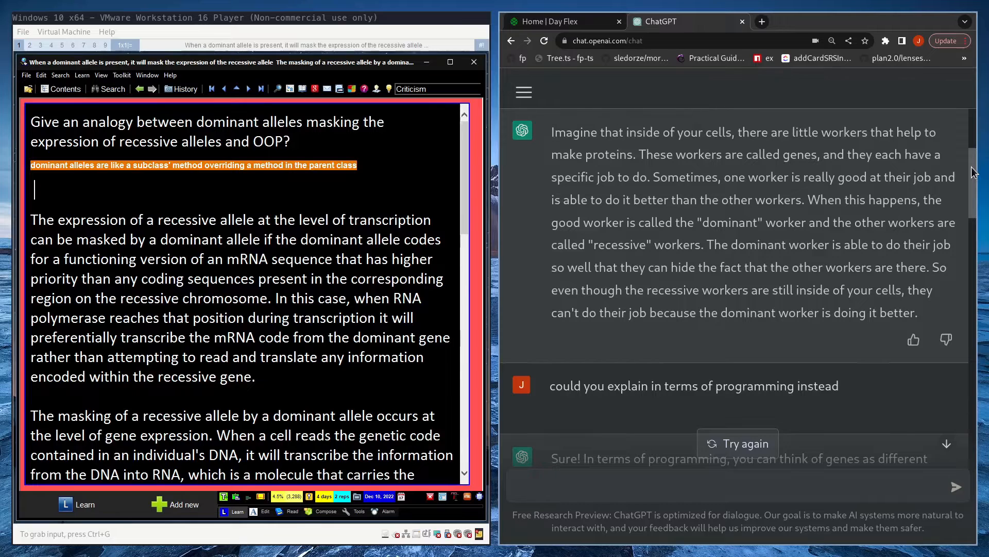
{"action": "mouse_move", "coordinate": [987, 107]}
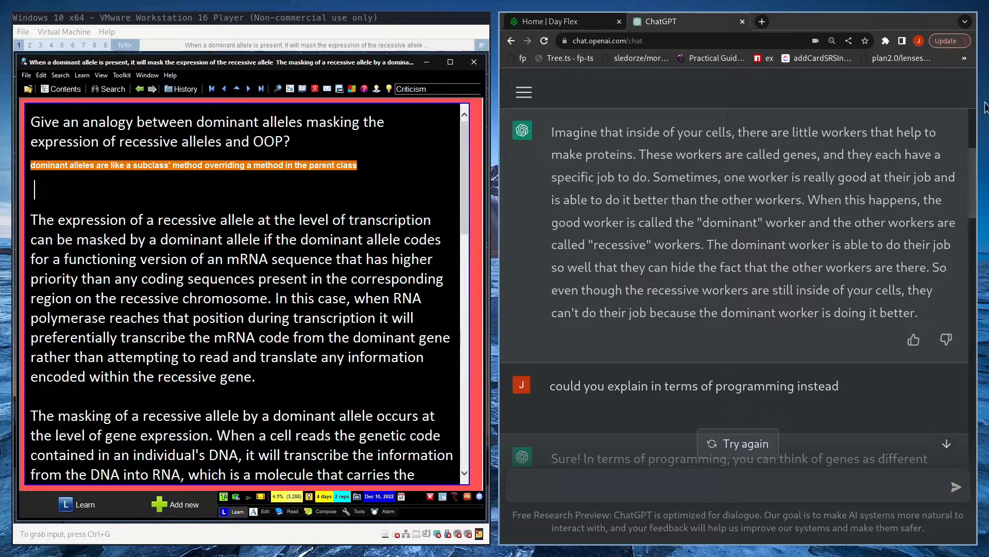
Load the tautology truth-table cloze as the next repetition and scroll ChatGPT's conversation
{"action": "left_click", "coordinate": [141, 196]}
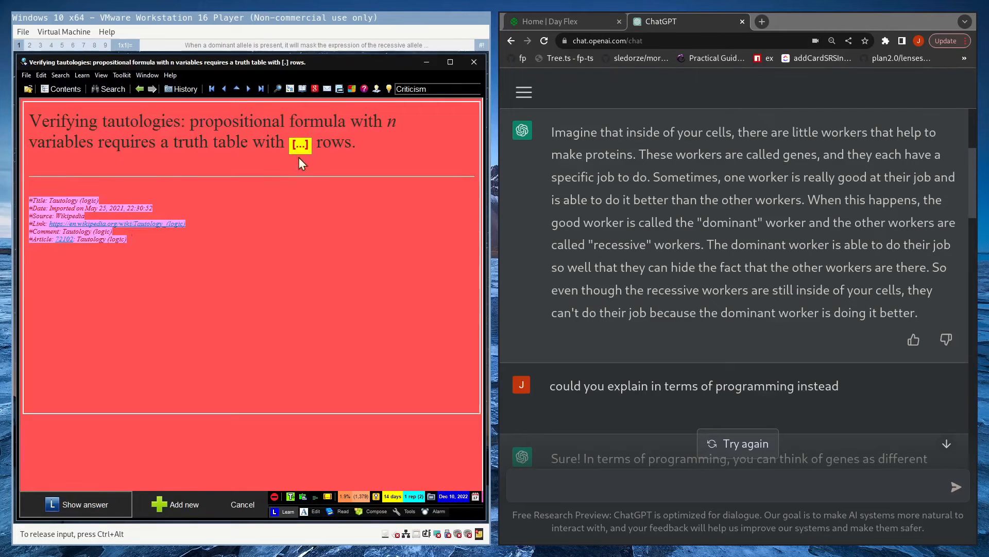
{"action": "mouse_move", "coordinate": [280, 143]}
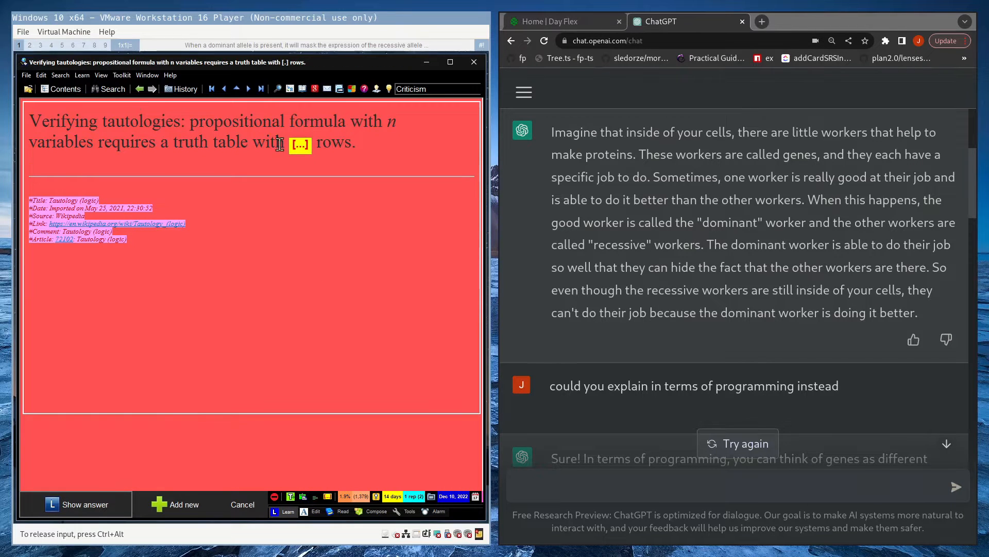
{"action": "mouse_move", "coordinate": [234, 151]}
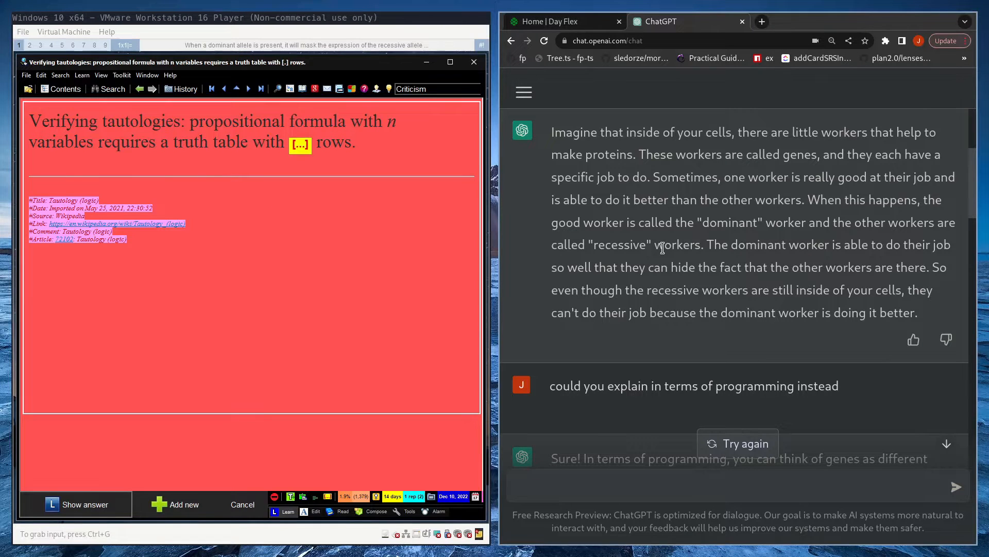
{"action": "scroll", "scroll_direction": "down", "scroll_amount": 3}
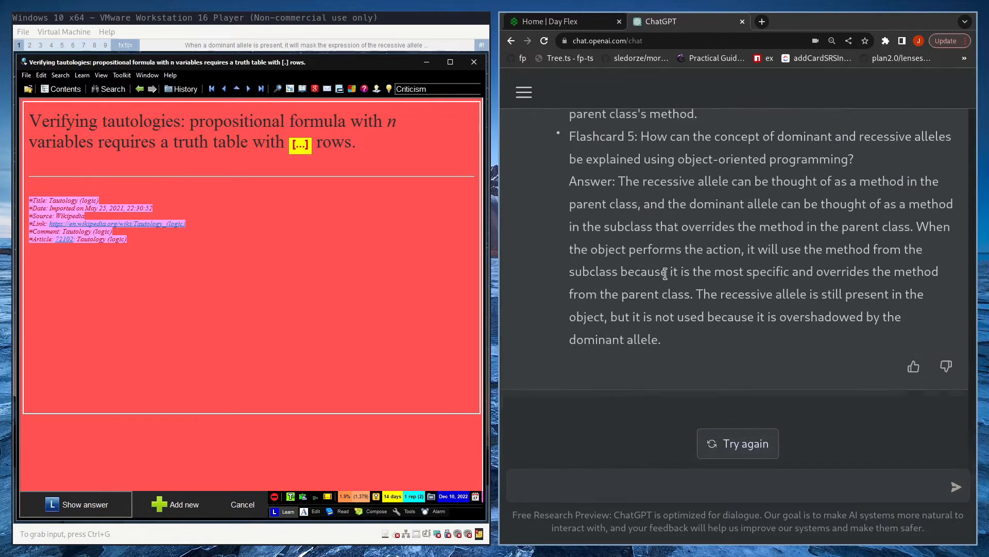
{"action": "mouse_move", "coordinate": [635, 290]}
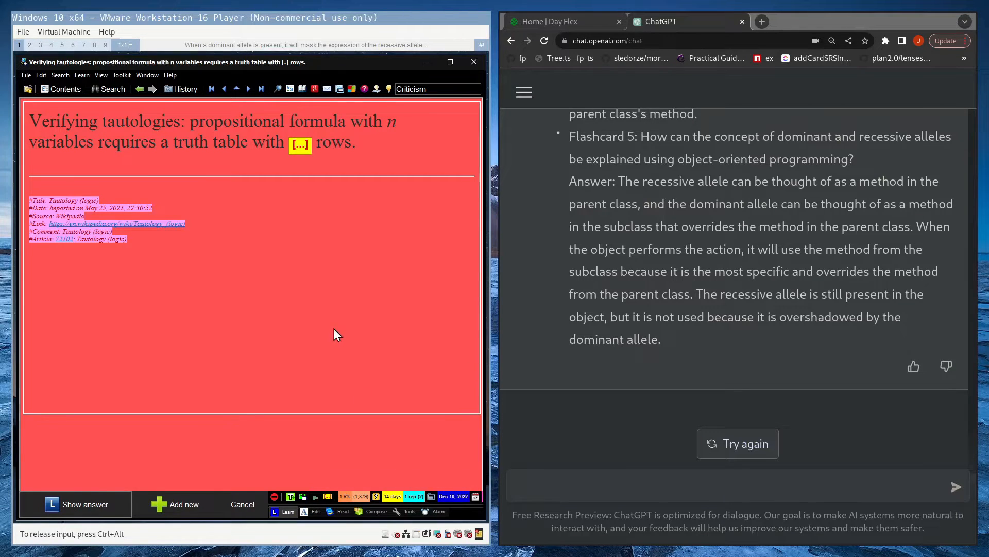
{"action": "mouse_move", "coordinate": [282, 169]}
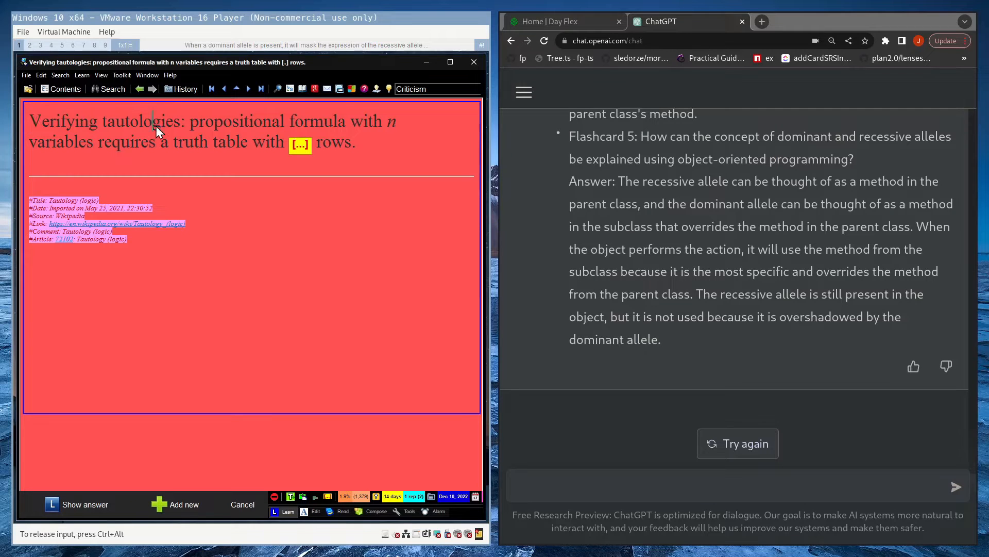
{"action": "mouse_move", "coordinate": [77, 130]}
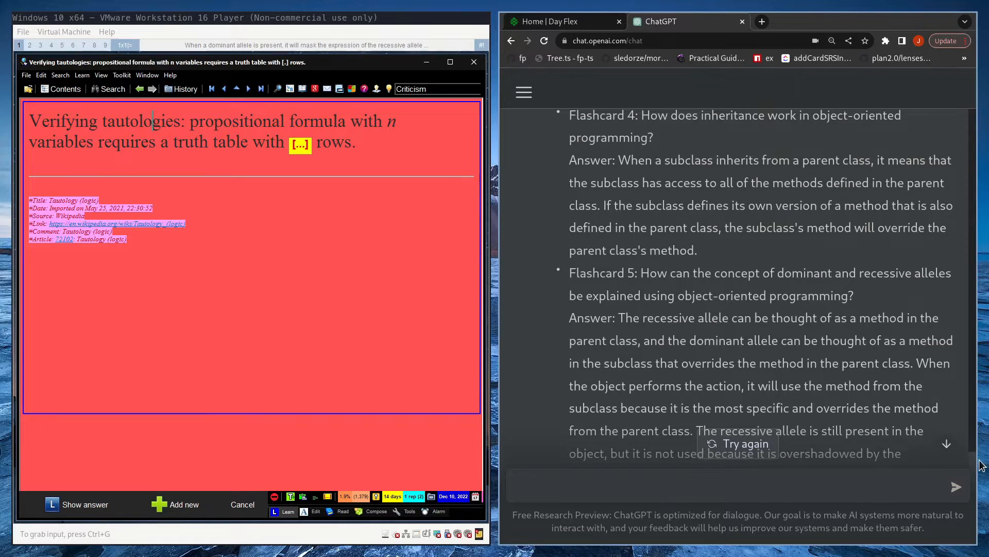
{"action": "mouse_move", "coordinate": [810, 360]}
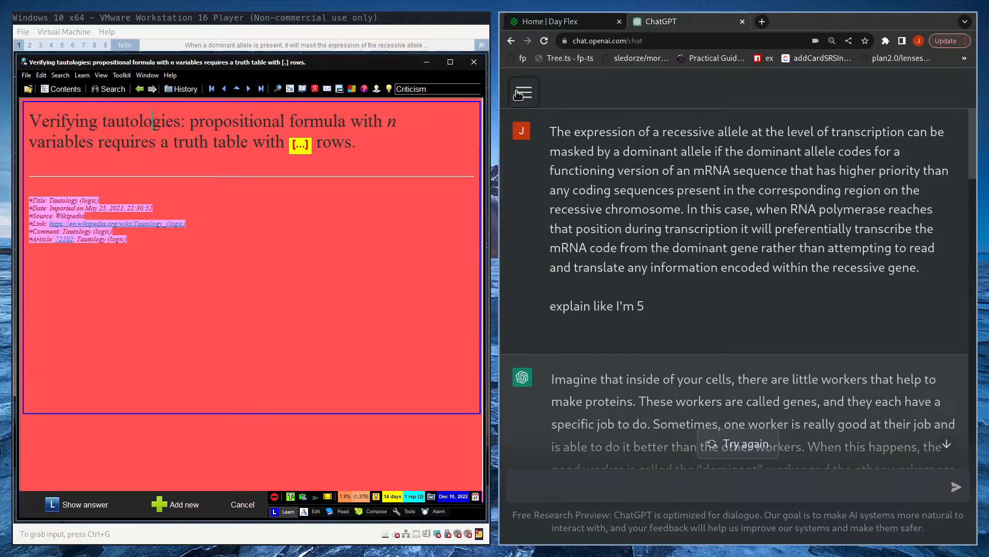
Start a new ChatGPT thread requesting a tautology truth table, then ask for a code block
{"action": "left_click", "coordinate": [523, 92]}
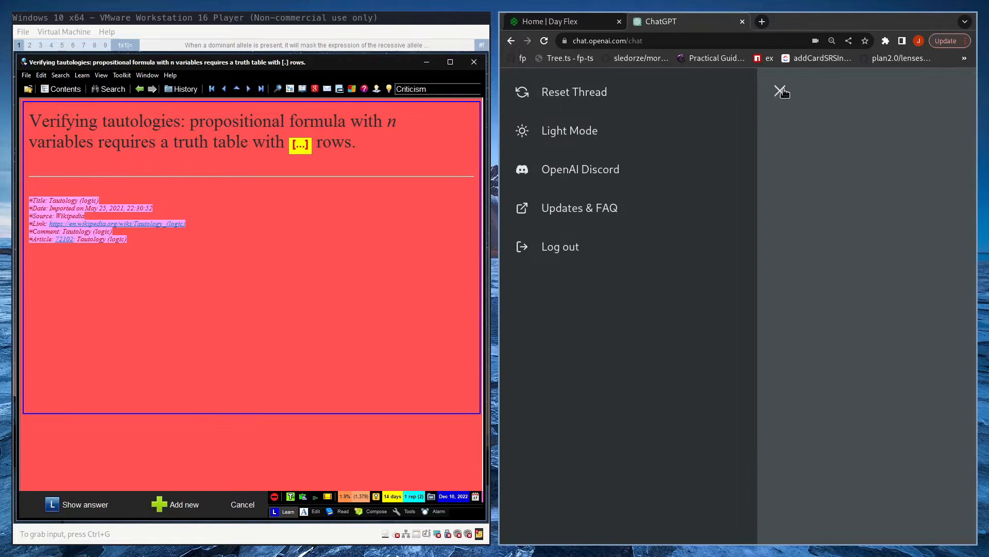
{"action": "left_click", "coordinate": [779, 91]}
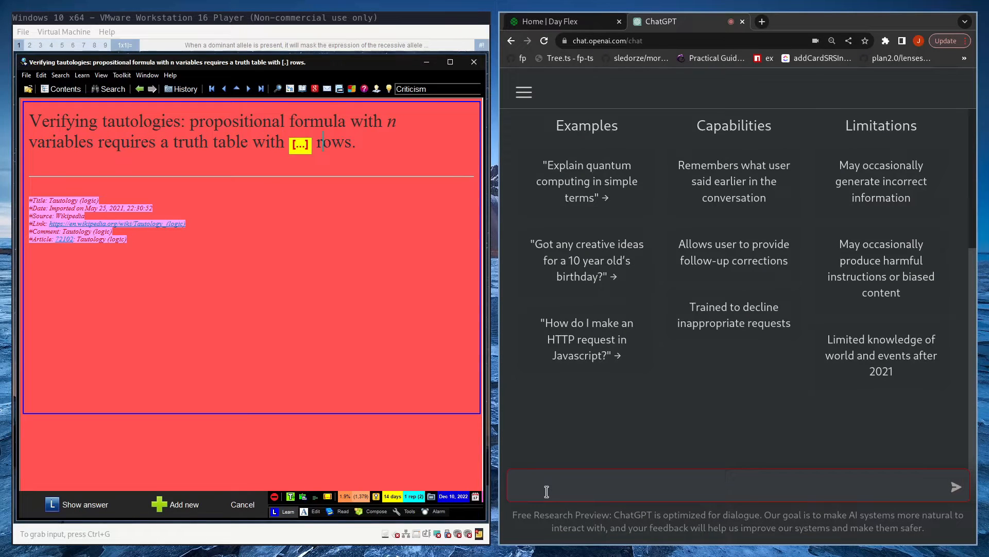
{"action": "type", "text": "could you generate a"}
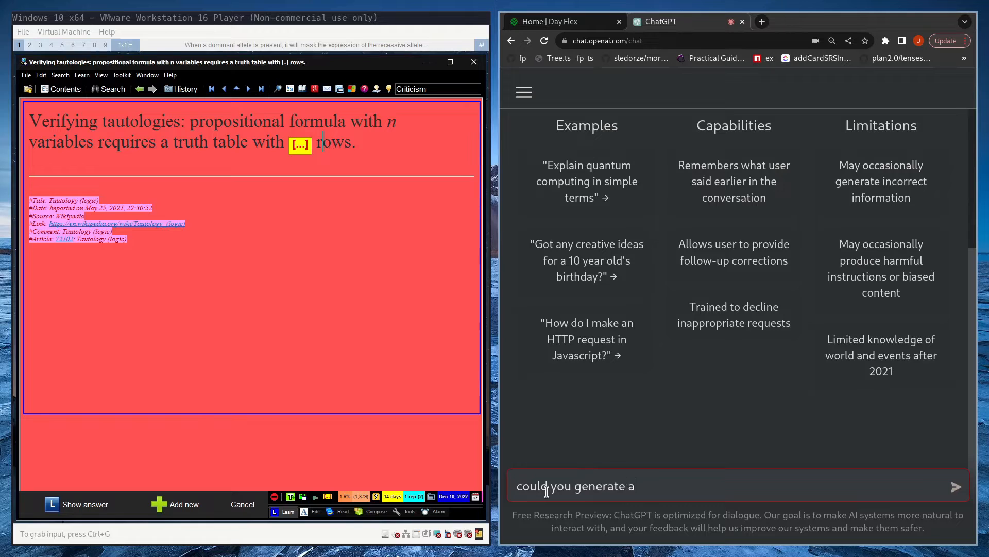
{"action": "type", "text": "truth table worth checking"}
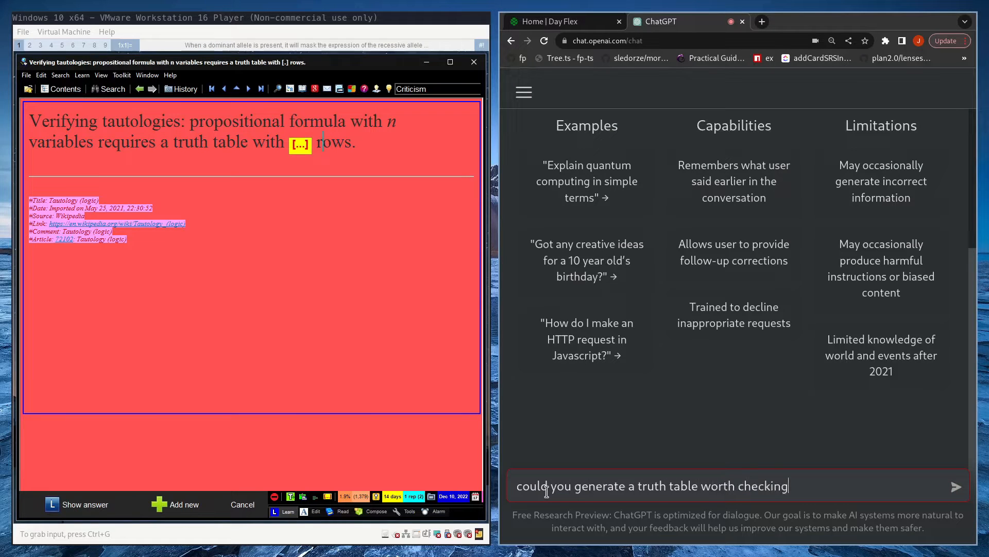
{"action": "type", "text": "tautologies"}
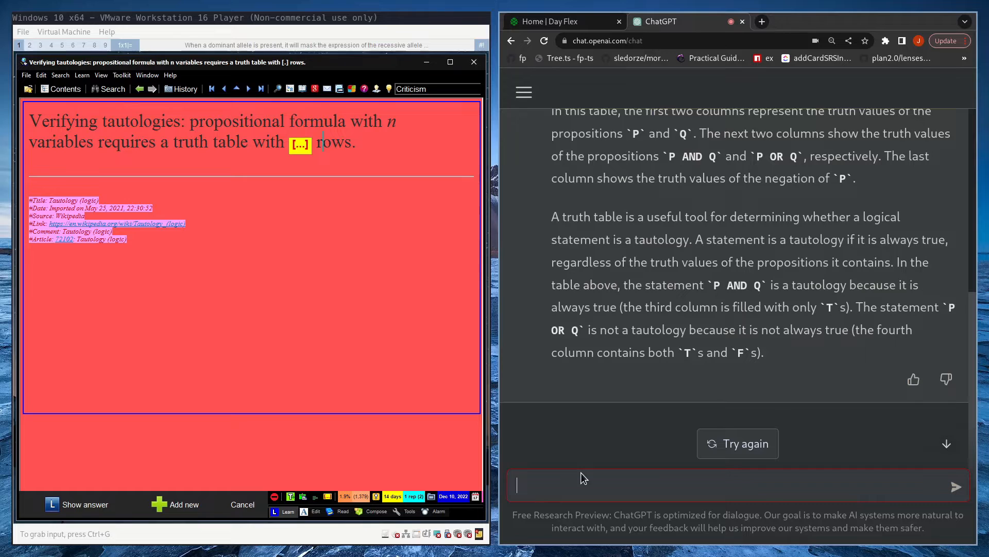
{"action": "type", "text": "please could you format"}
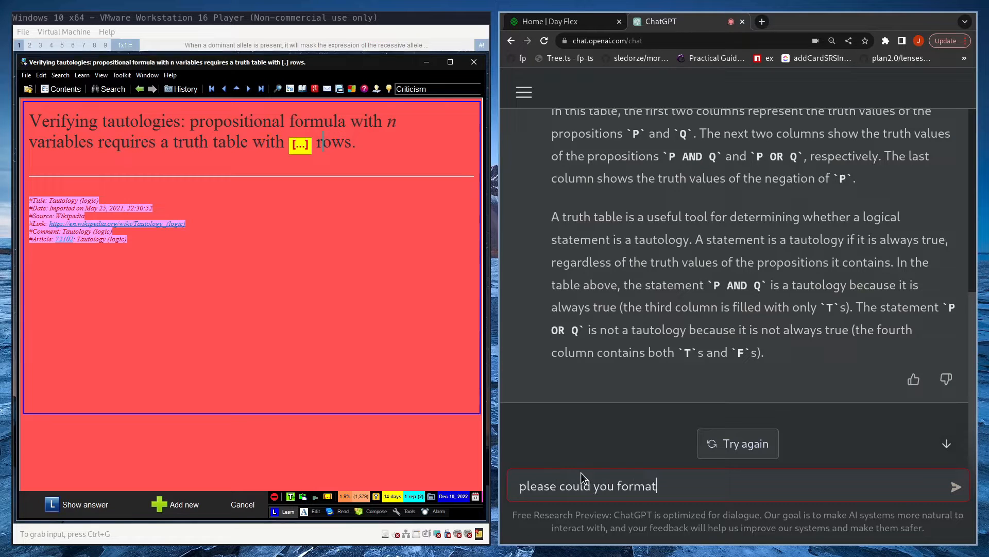
{"action": "type", "text": "the truth table"}
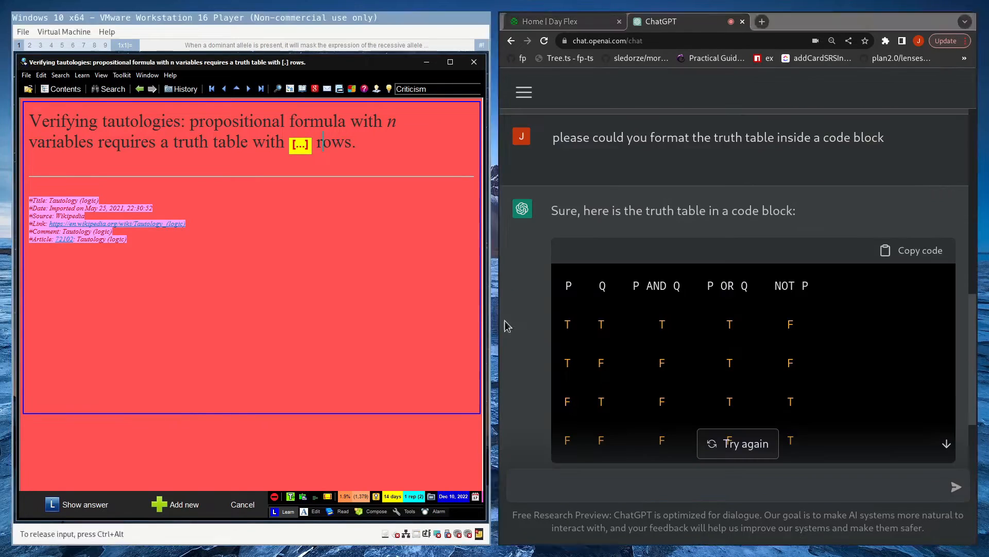
{"action": "scroll", "scroll_direction": "down", "scroll_amount": 3}
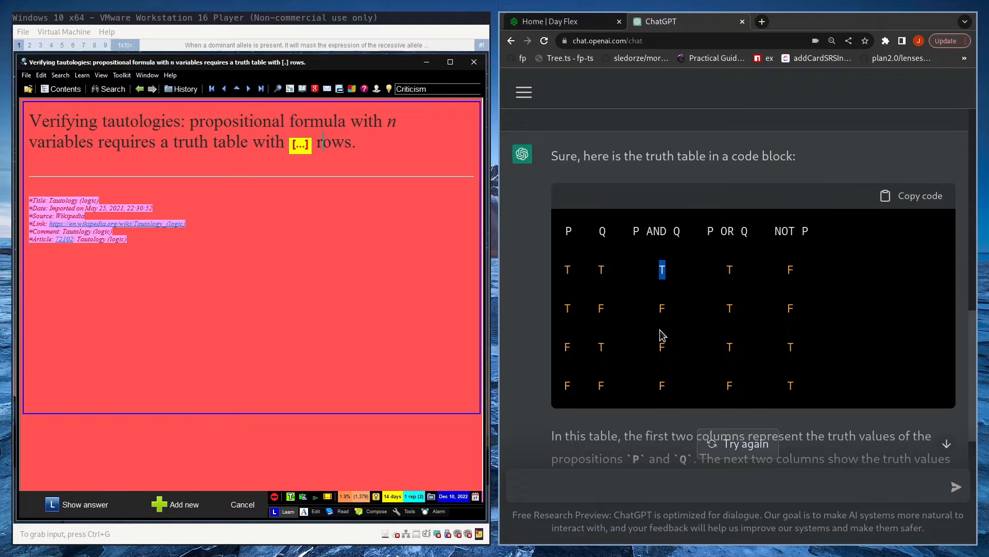
{"action": "mouse_move", "coordinate": [670, 399]}
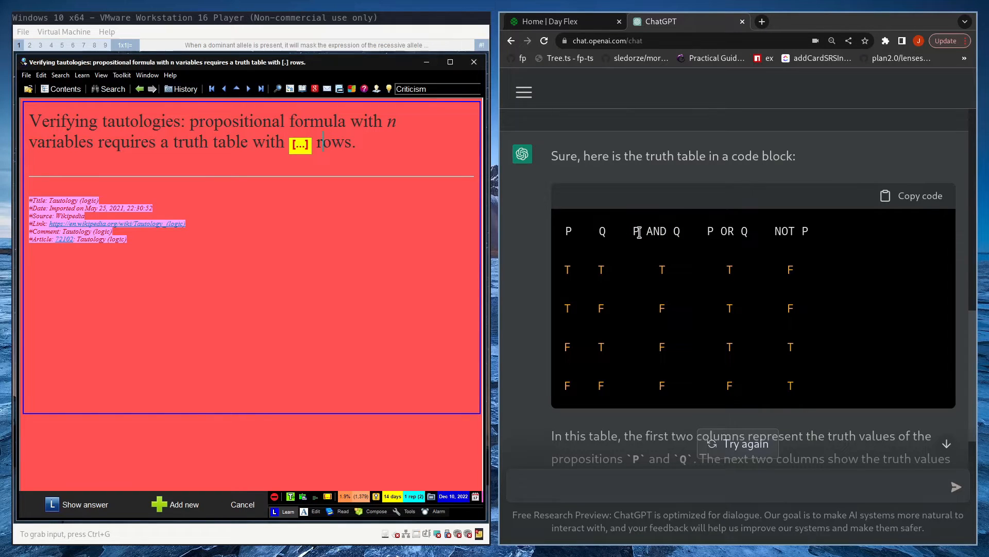
{"action": "double_click", "coordinate": [635, 231]}
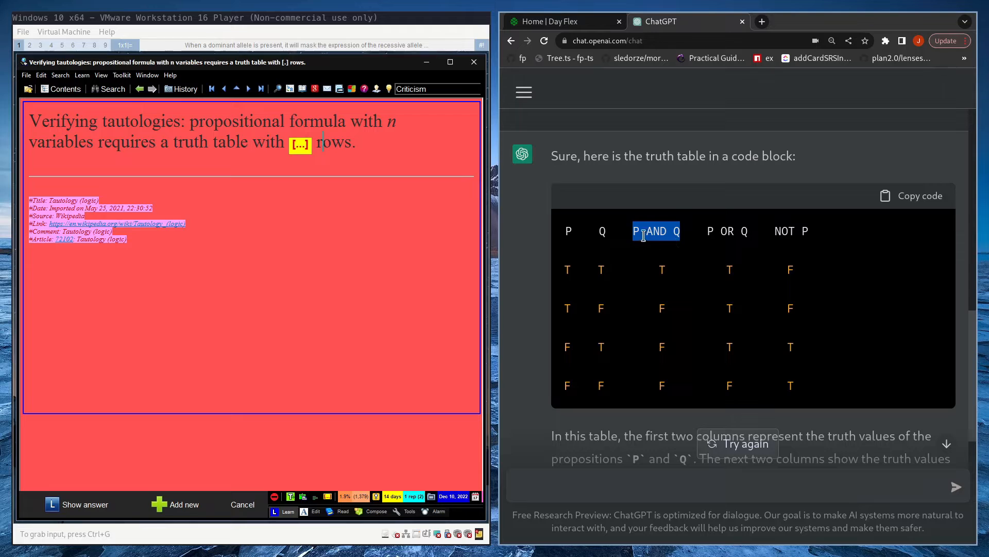
{"action": "left_click_drag", "start_coordinate": [633, 231], "coordinate": [661, 379]}
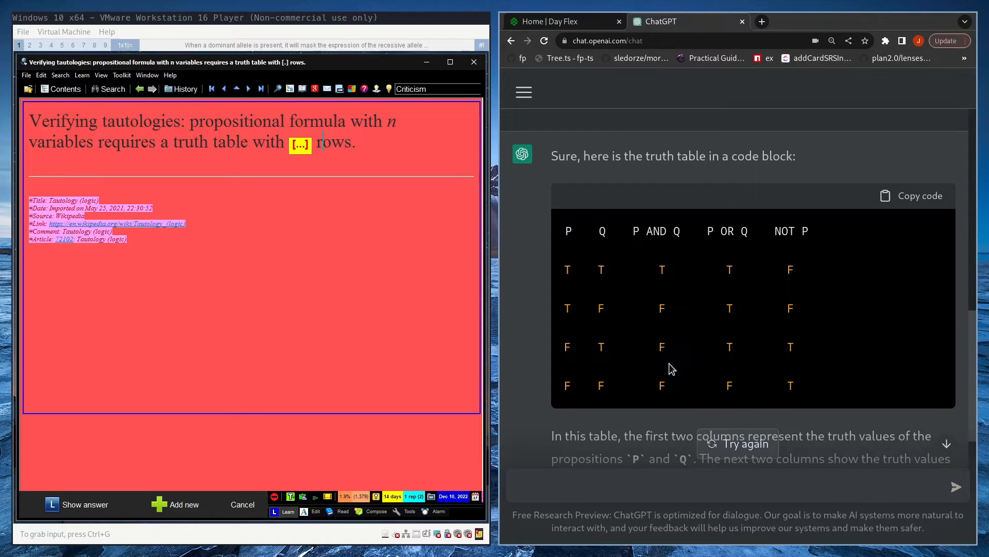
{"action": "left_click", "coordinate": [293, 143]}
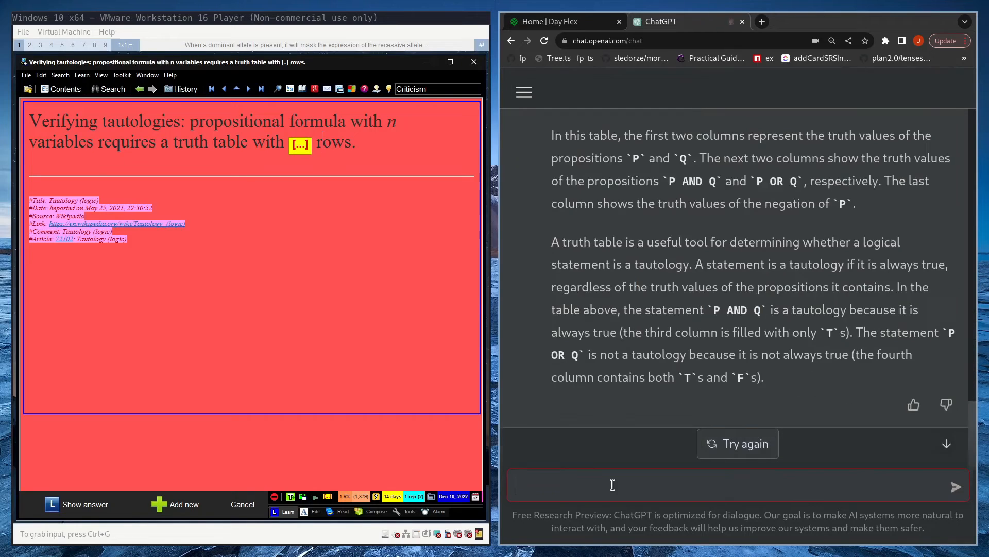
Ask ChatGPT the time complexity of verifying a proposition is a tautology, and scroll the answer
{"action": "type", "text": "if I want"}
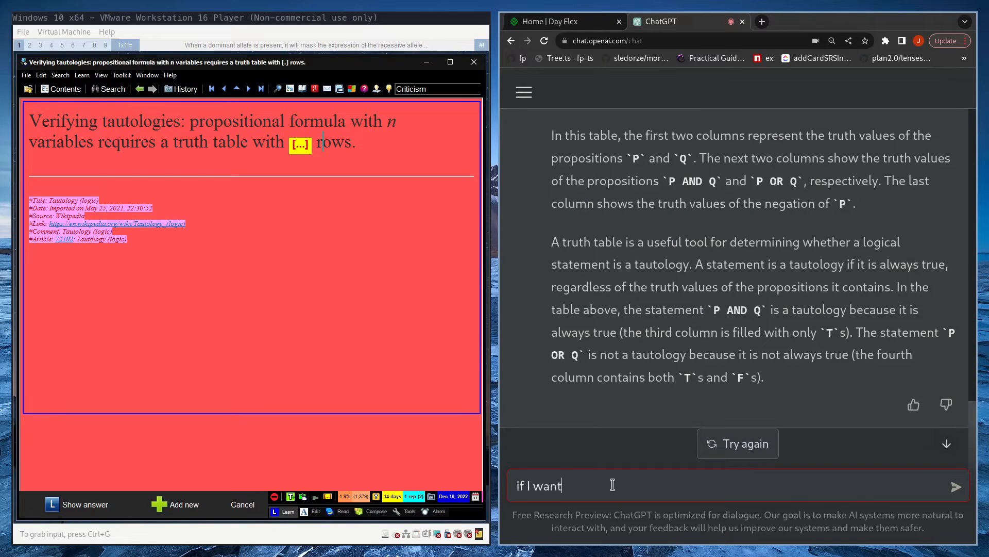
{"action": "type", "text": "to verify that a prepositional formula is"}
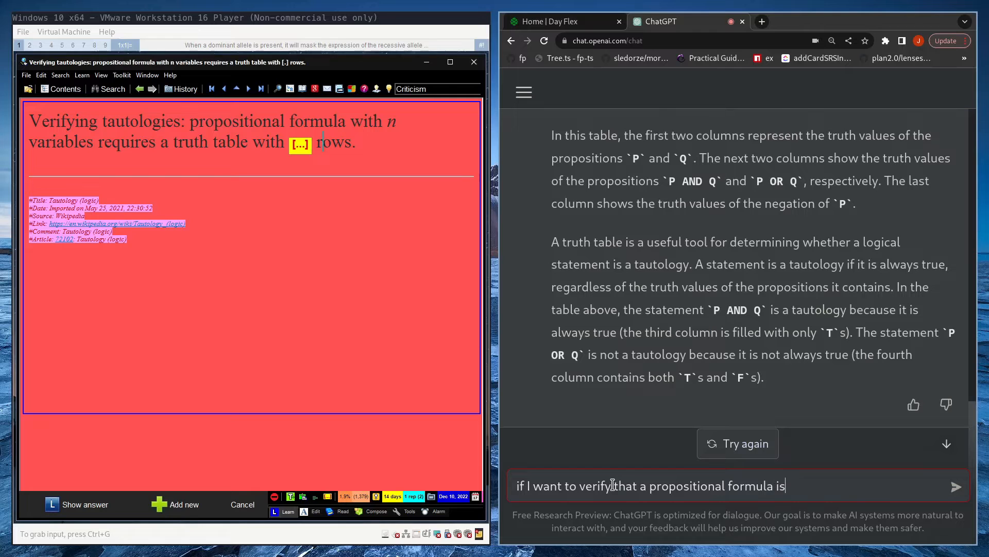
{"action": "type", "text": "a tautology what"}
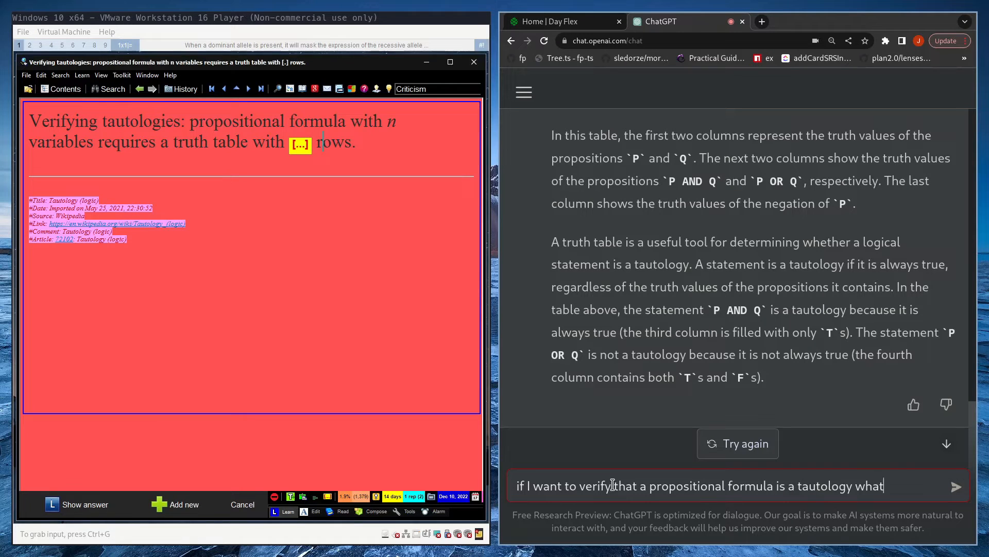
{"action": "type", "text": "is the time complex"}
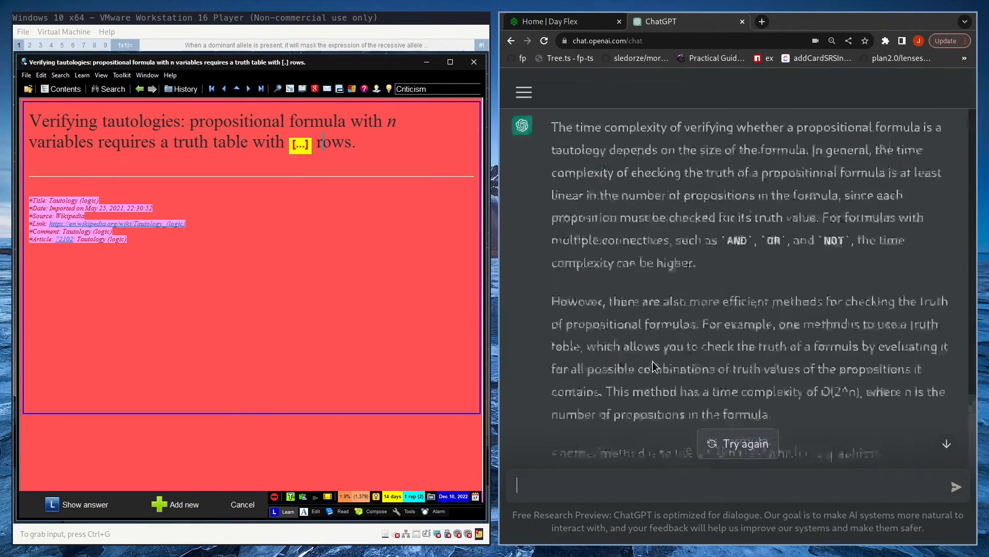
{"action": "scroll", "scroll_direction": "down", "scroll_amount": 3}
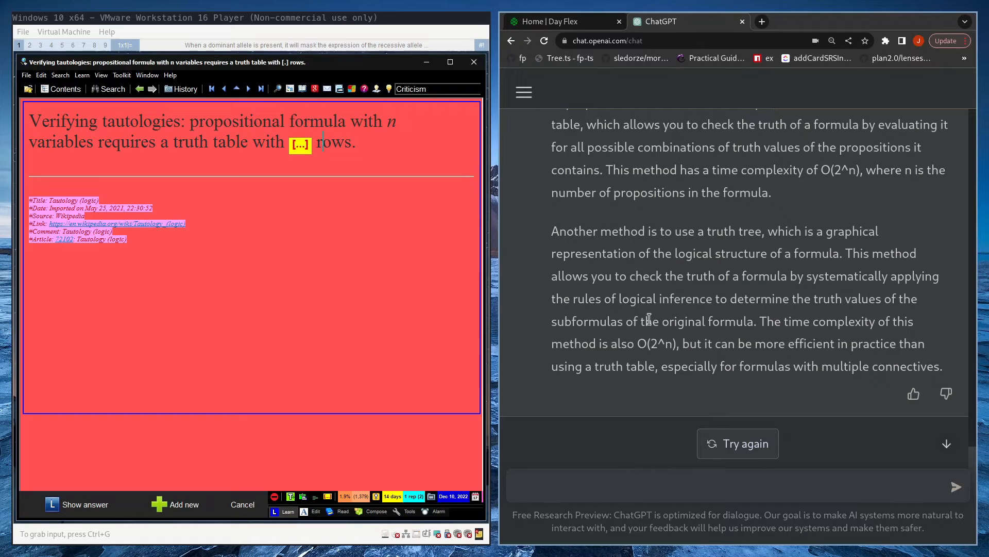
Ask ChatGPT whether tautology checking can be made more efficient than O(2^n)
{"action": "type", "text": "weather a is only"}
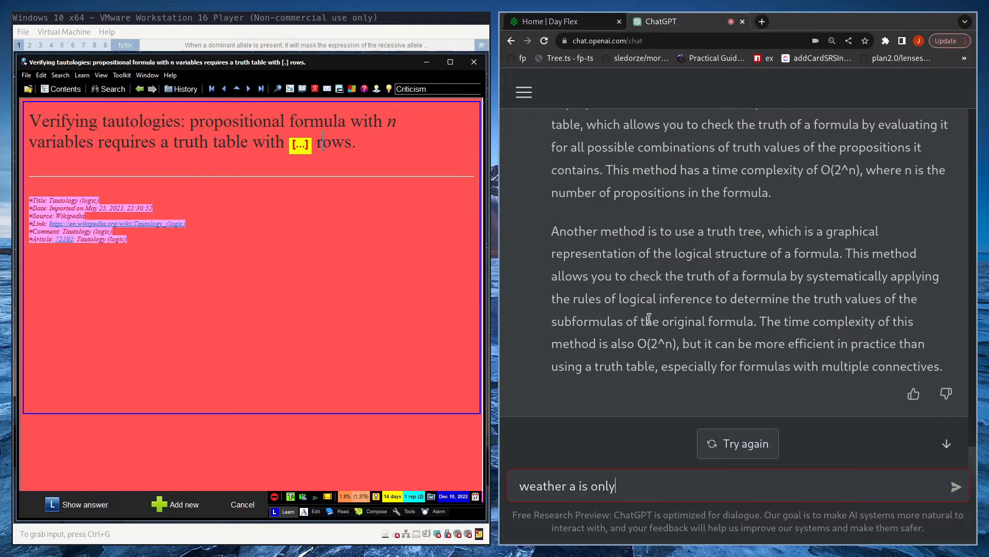
{"action": "type", "text": "the only way you can make it more efficient to check"}
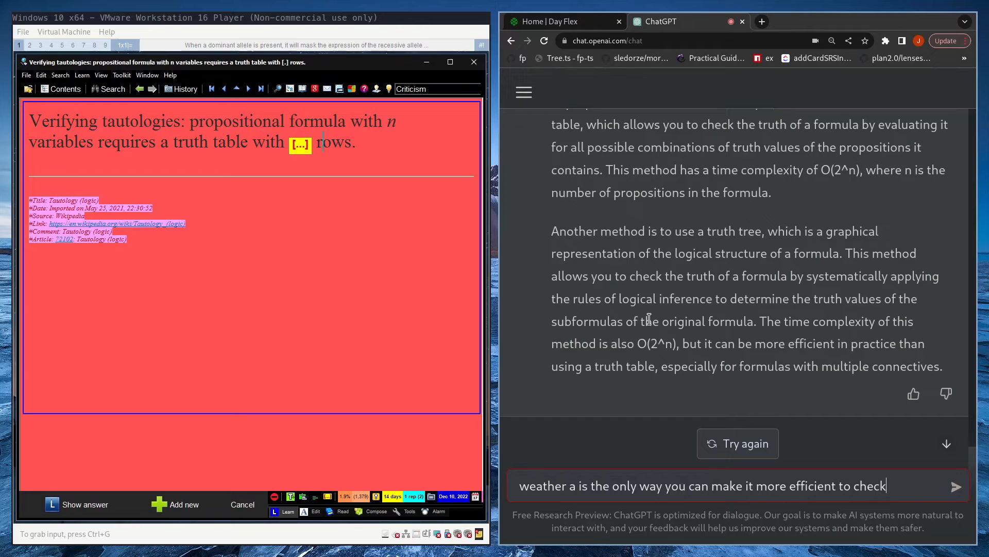
{"action": "type", "text": "weather April"}
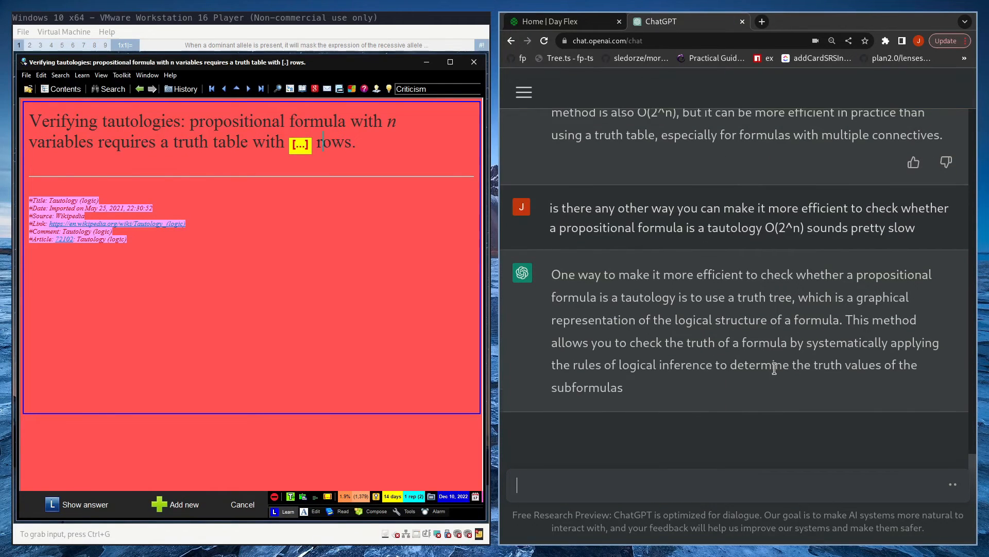
Select the reply's paragraph on proof-based methods like natural deduction and resolution
{"action": "scroll", "scroll_direction": "down", "scroll_amount": 3}
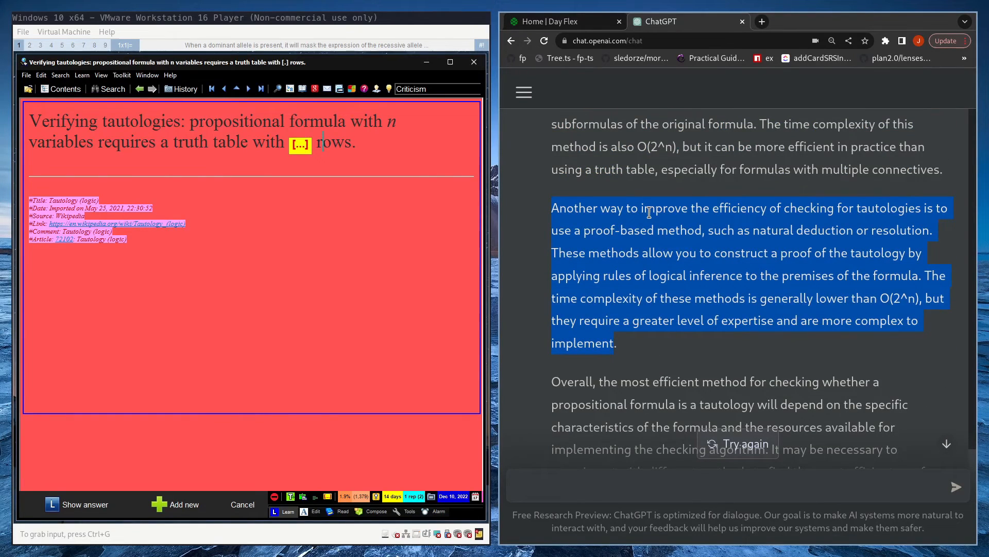
{"action": "mouse_move", "coordinate": [803, 229]}
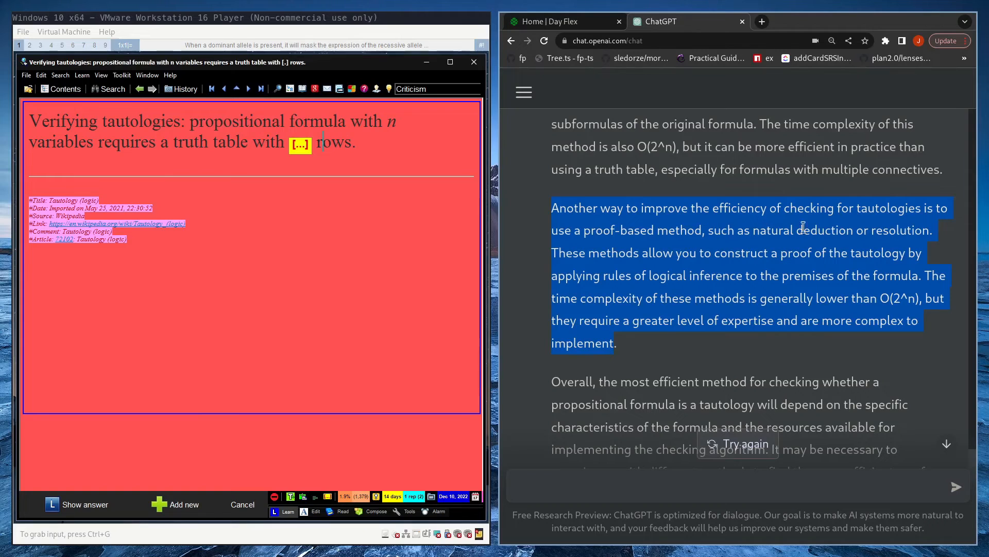
{"action": "left_click", "coordinate": [651, 248]}
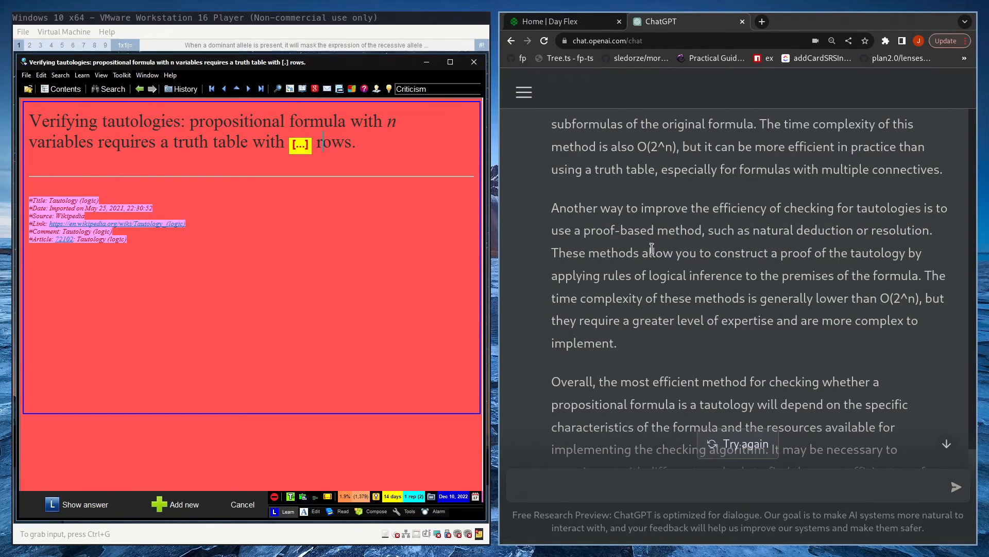
{"action": "left_click_drag", "start_coordinate": [552, 207], "coordinate": [618, 343]}
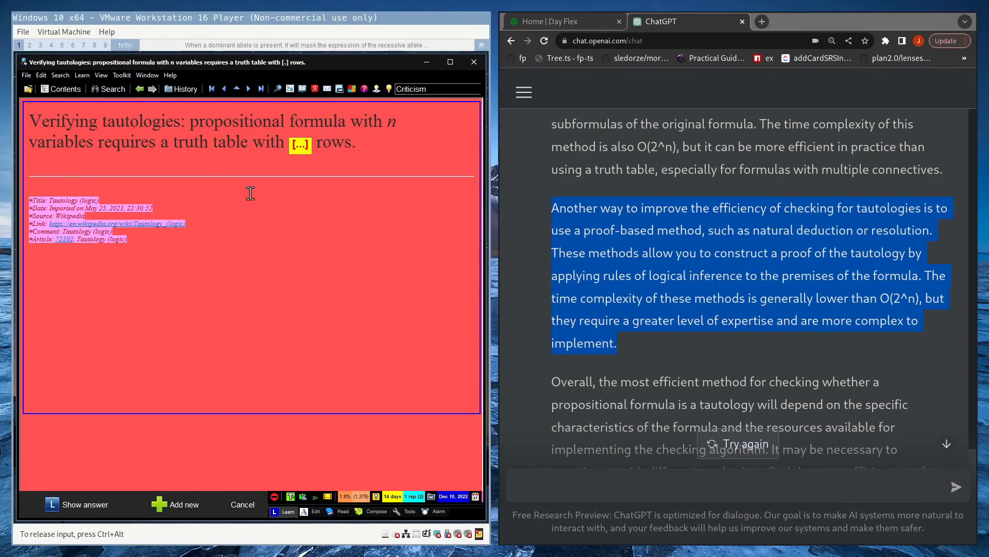
Paste the proof-based methods paragraph into the tautology note, labelled 'ChatGPT:'
{"action": "left_click", "coordinate": [76, 504]}
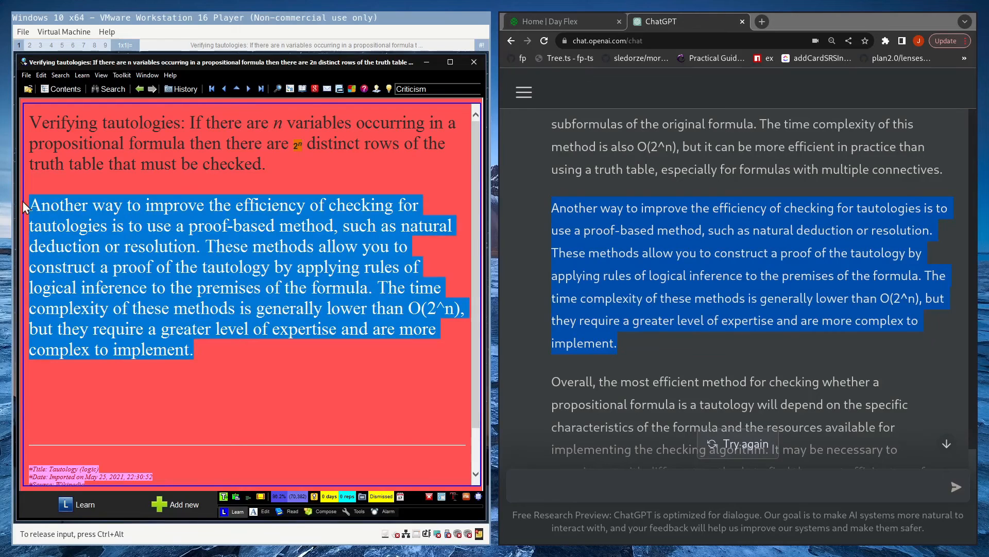
{"action": "left_click", "coordinate": [32, 205]}
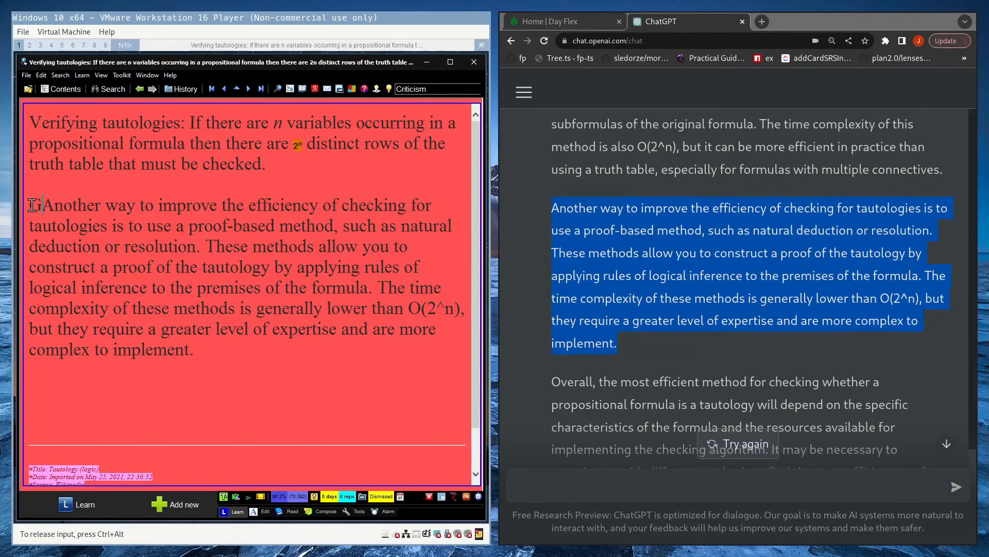
{"action": "type", "text": "ChatGPT:"}
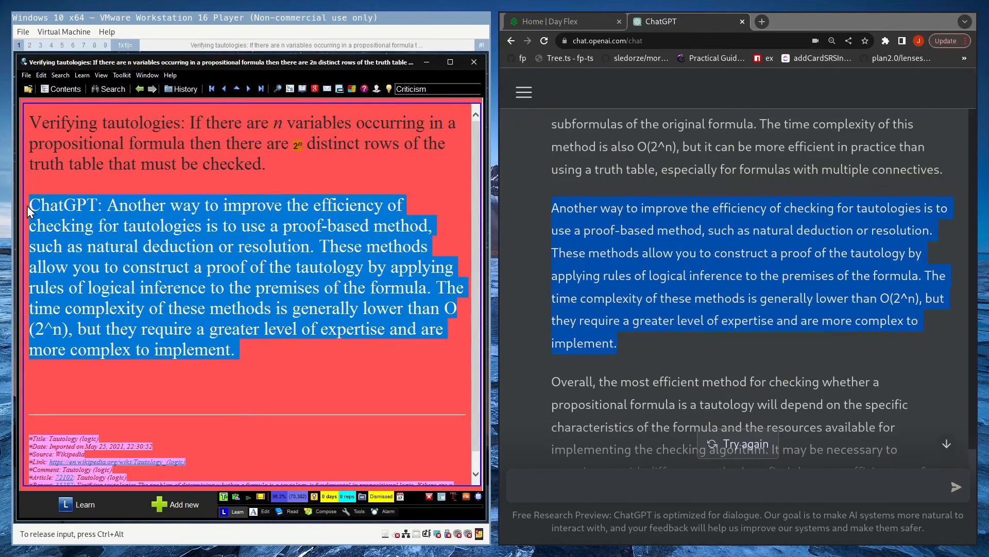
{"action": "mouse_move", "coordinate": [92, 232]}
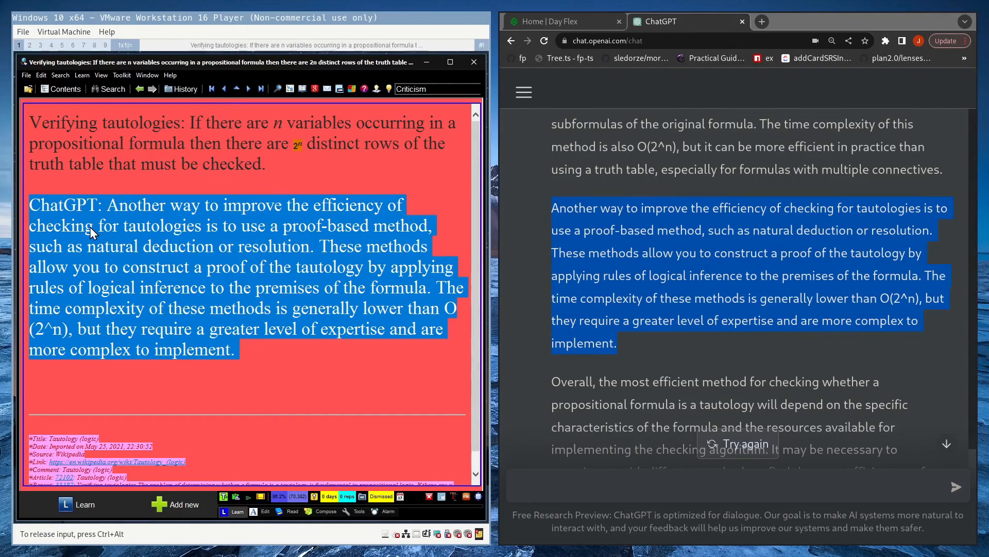
{"action": "mouse_move", "coordinate": [113, 237]}
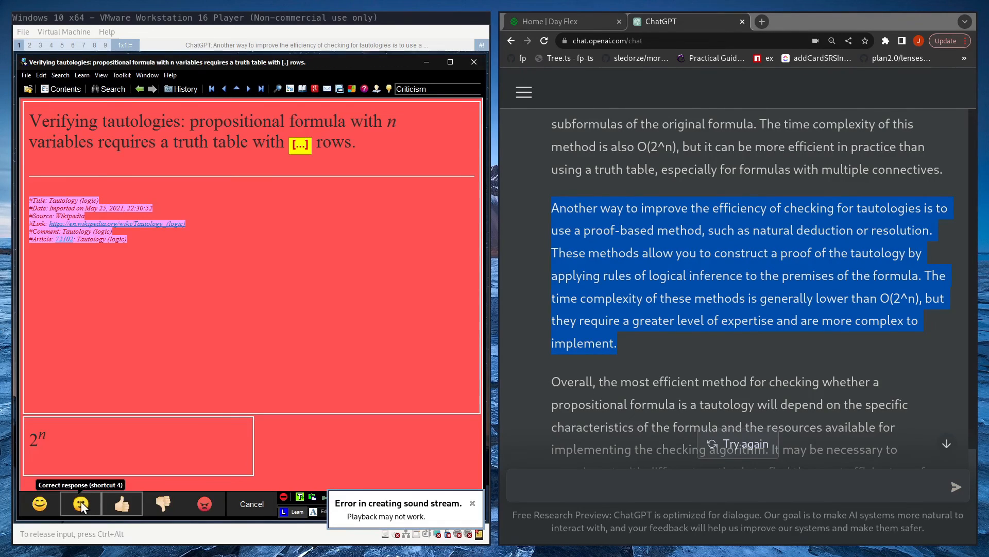
Grade the tautology card as 'Correct response' and open ChatGPT's side menu
{"action": "left_click", "coordinate": [80, 503]}
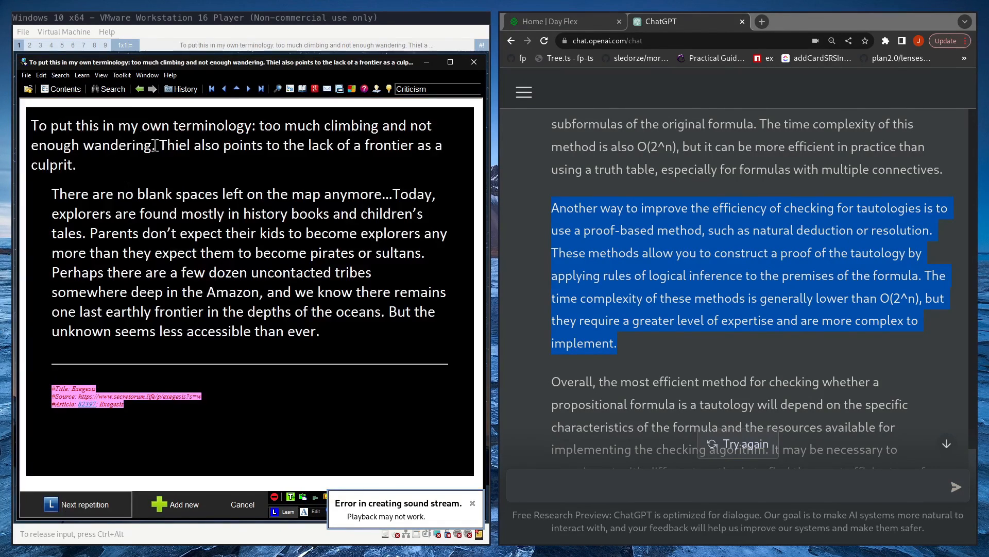
{"action": "left_click", "coordinate": [523, 92]}
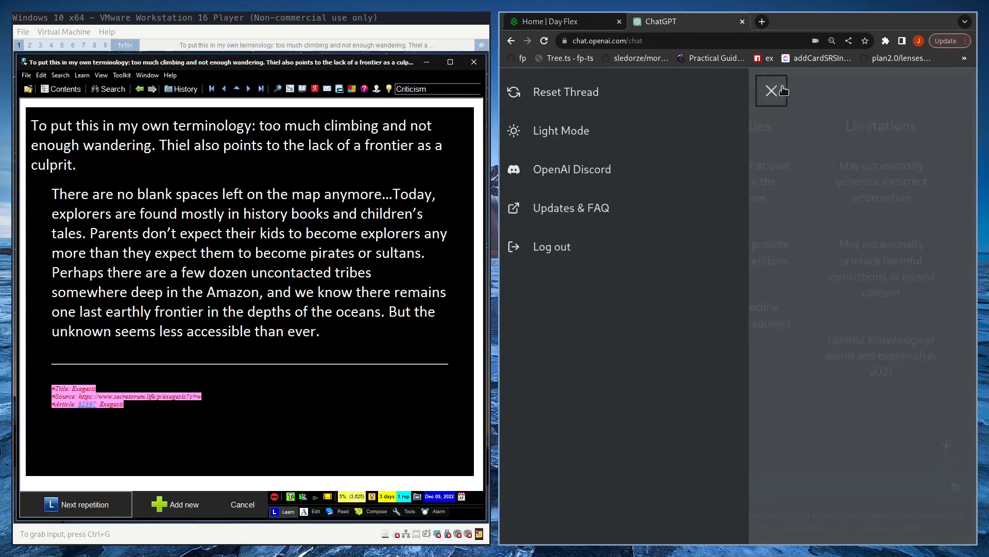